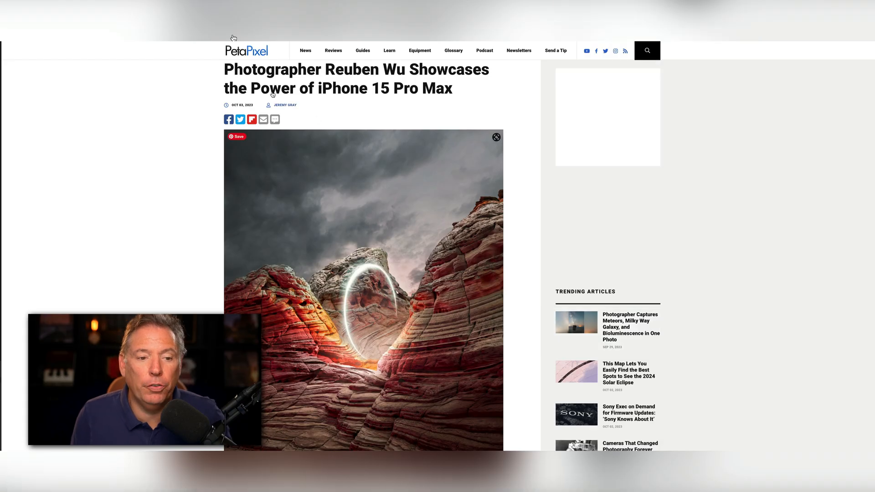
Step: Scroll through the PetaPixel glowing-ring canyon article before switching to the Luminar Neo catalog
scroll(down, 3)
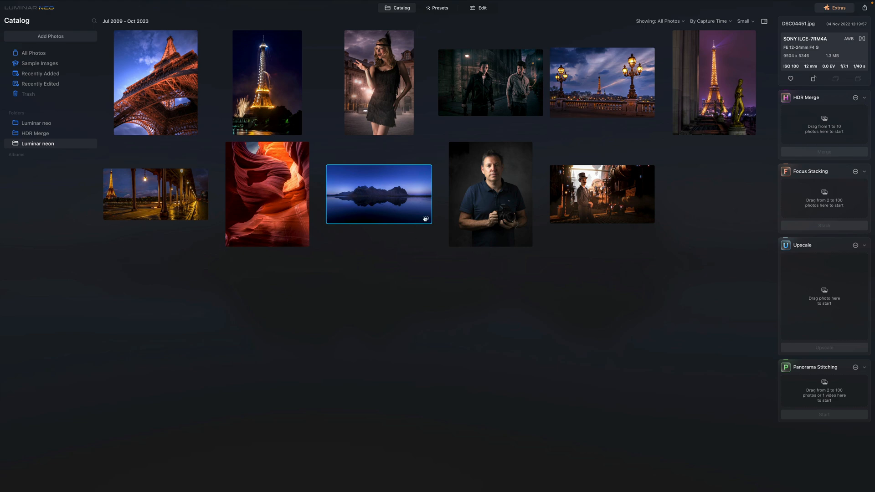
Step: Edit the studio portrait in Neon & Glow, trying Neon Amount 54 then returning it to 0
double_click(490, 194)
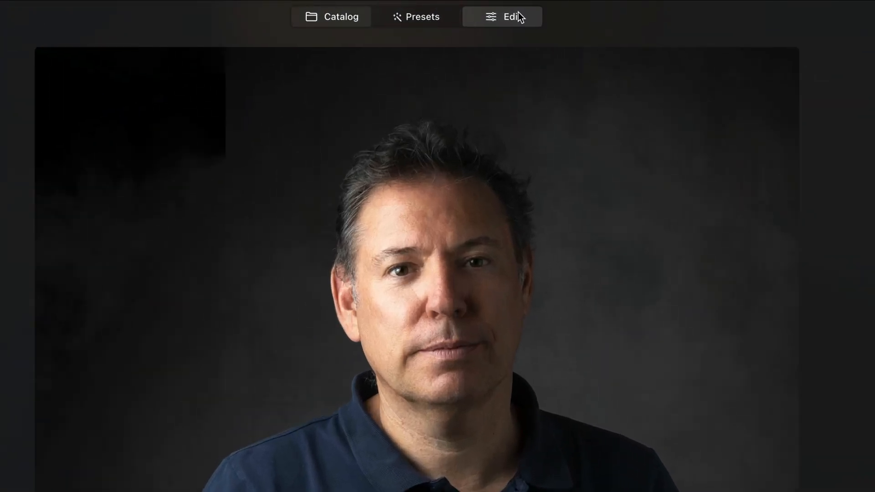
click(508, 17)
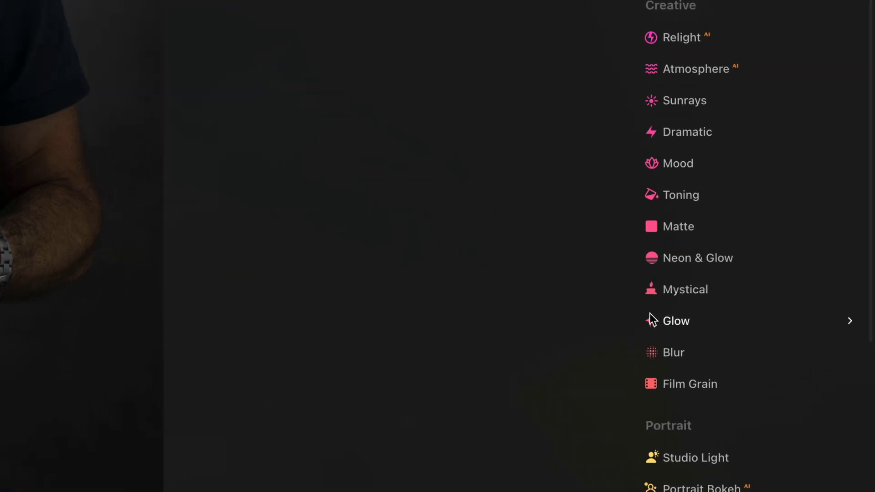
click(698, 258)
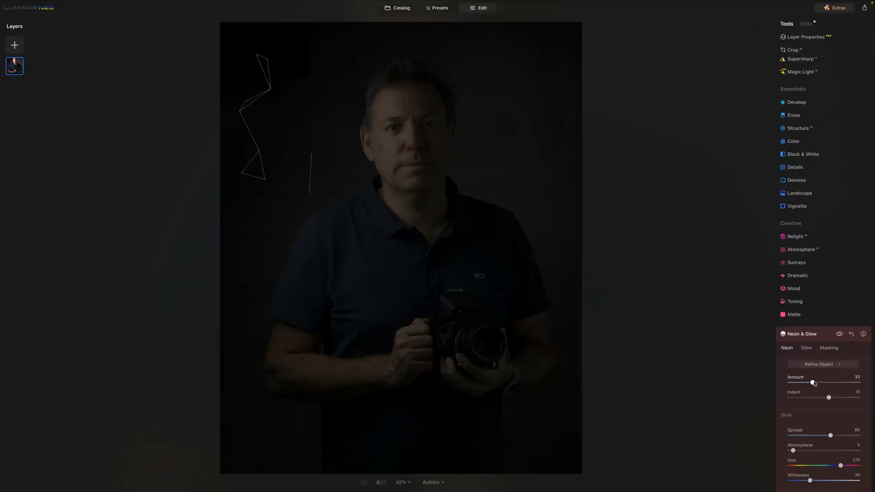
drag(814, 383, 827, 382)
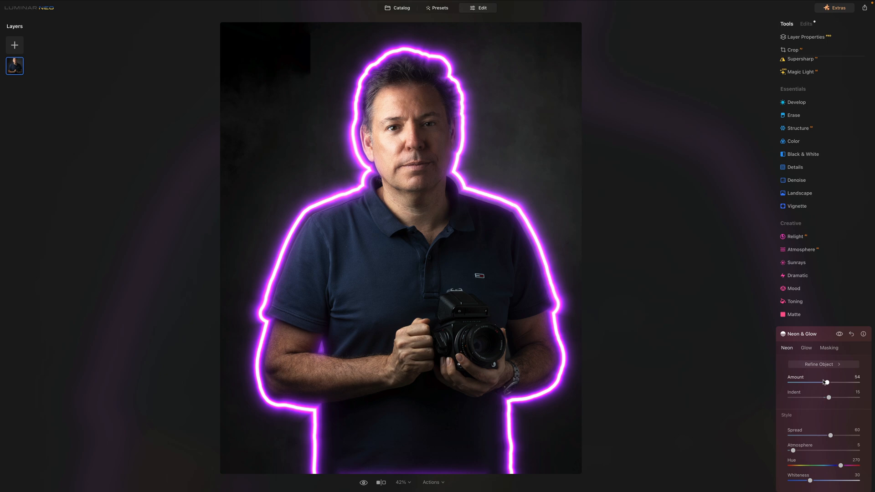
mouse_move(587, 298)
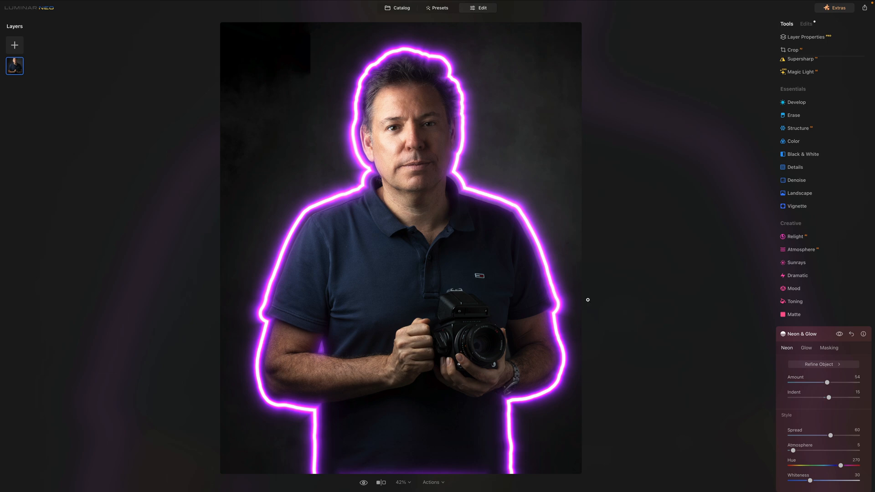
drag(829, 383, 789, 383)
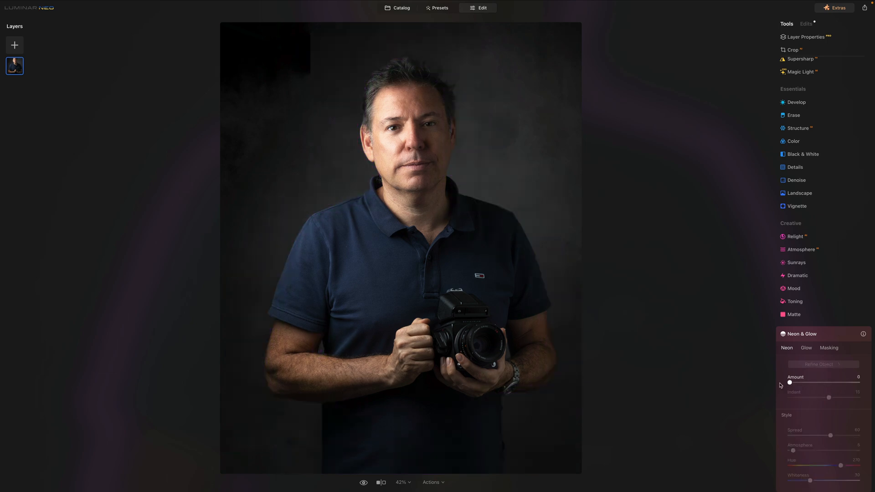
Step: In Glow settings raise Outer Amount to 60, Whiteness to 81, then ease Amount down to 36
click(806, 348)
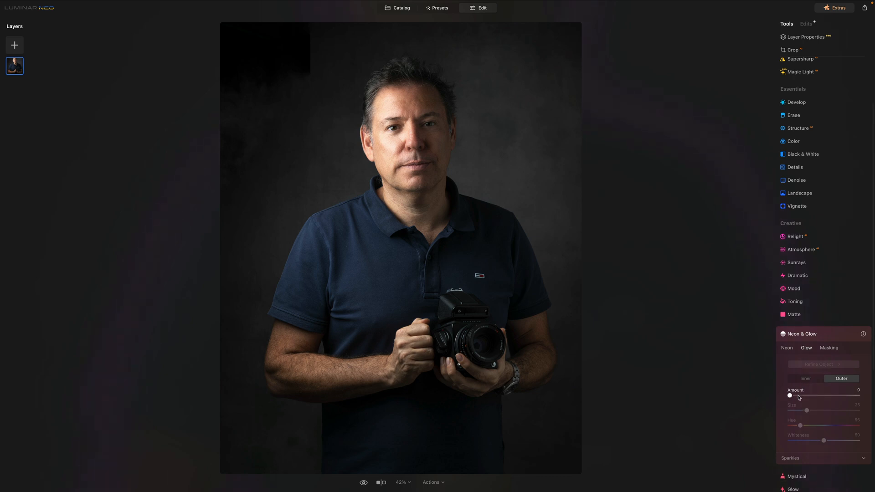
drag(789, 394, 830, 394)
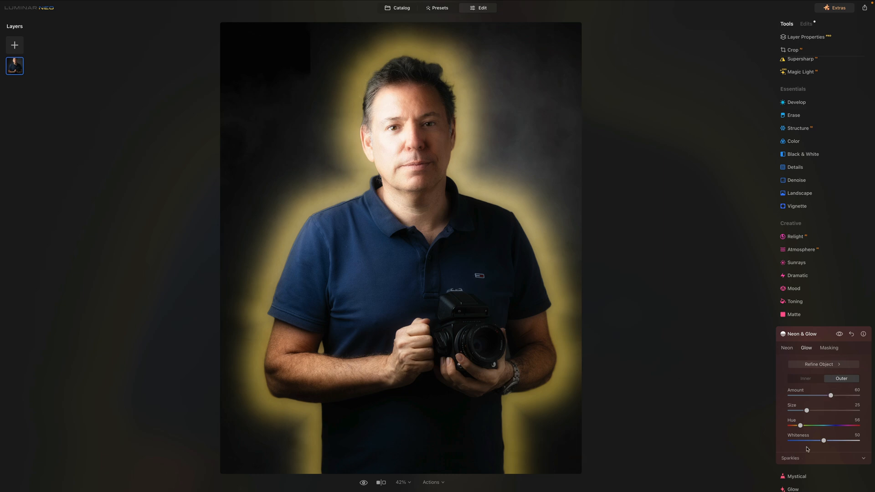
drag(823, 440, 844, 440)
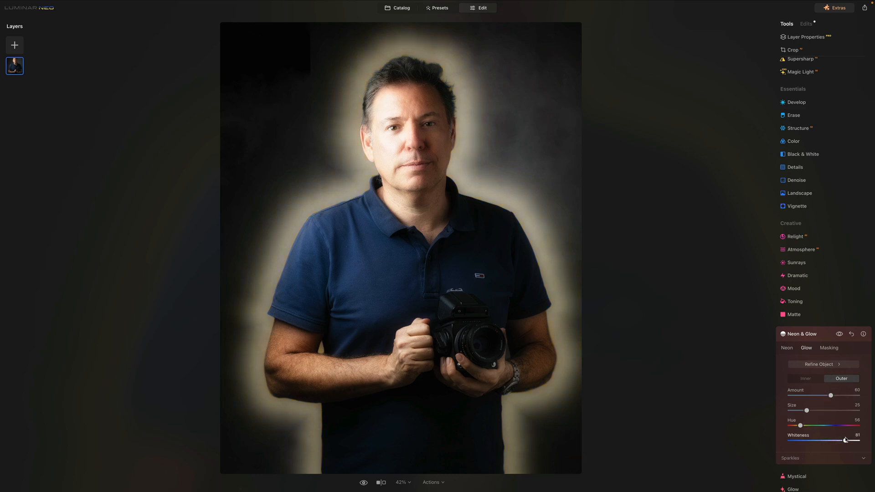
drag(831, 395, 828, 395)
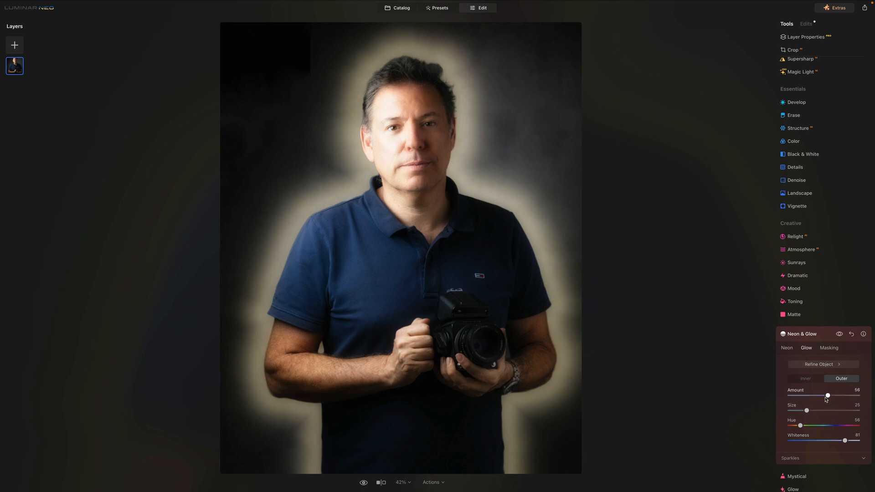
drag(828, 395, 819, 396)
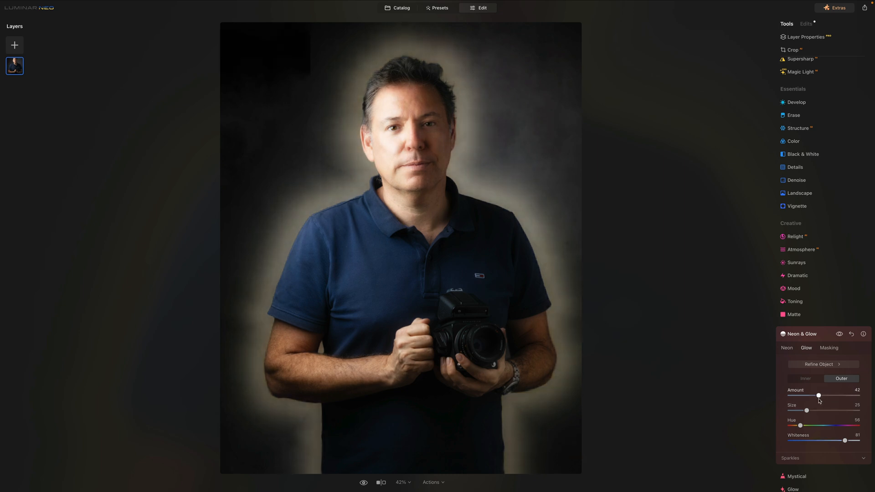
drag(819, 395, 814, 395)
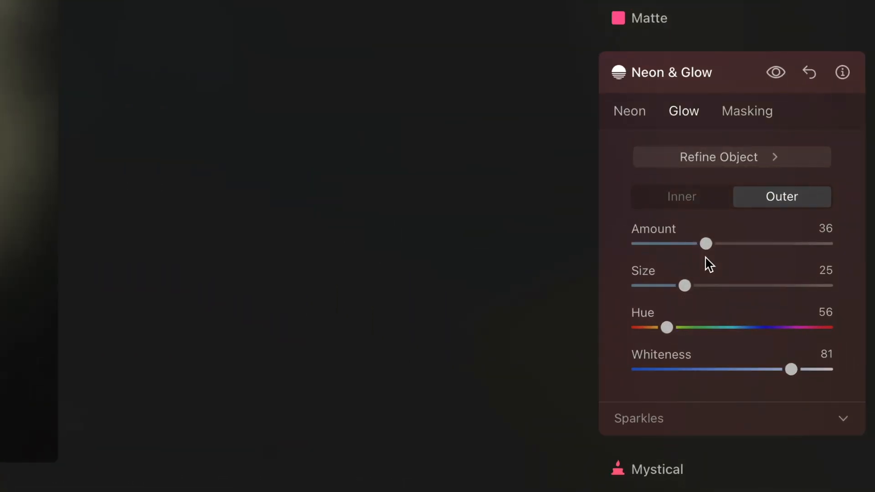
Step: With a Brush mask in Erase mode, remove the glow from background, body and camera, leaving the head halo
click(748, 110)
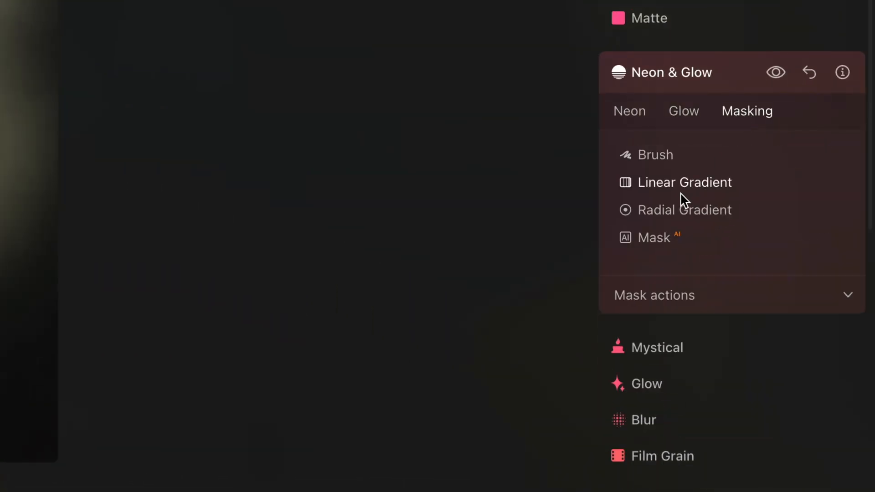
click(655, 154)
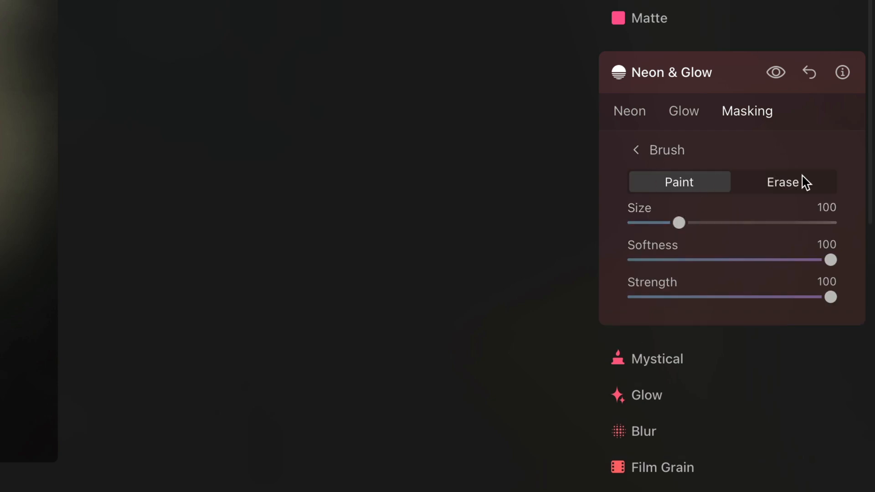
click(784, 182)
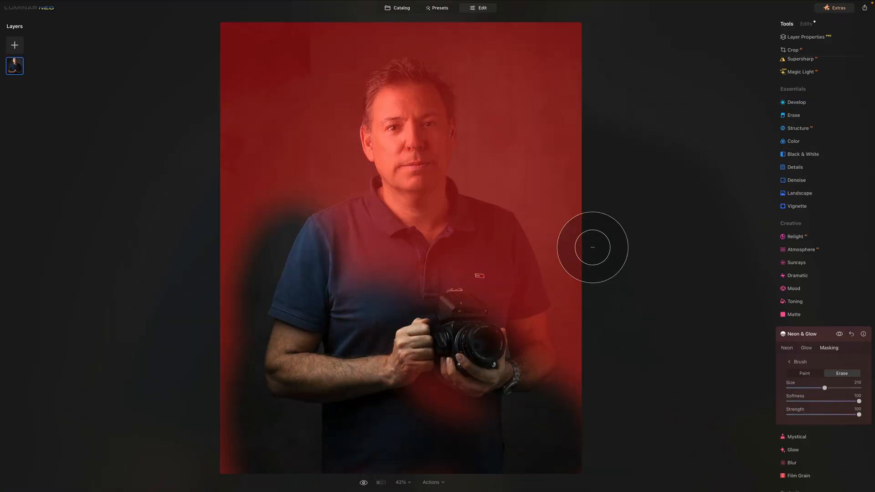
drag(592, 247, 513, 41)
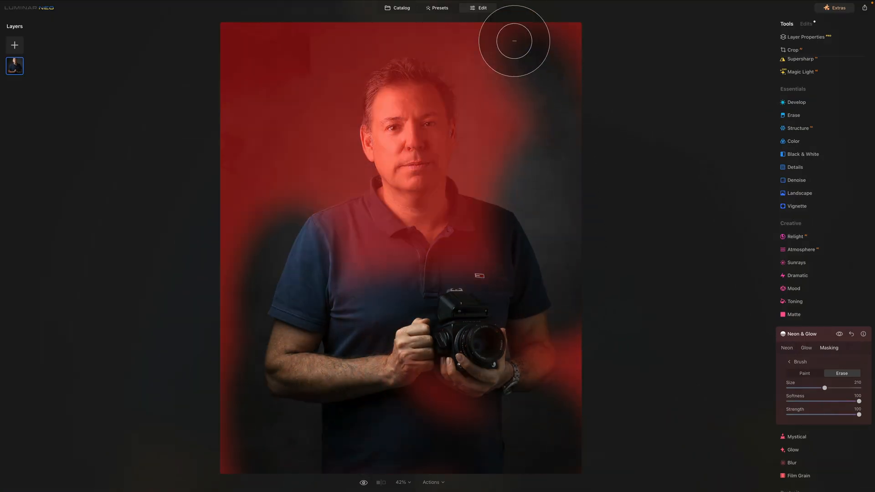
drag(513, 41, 264, 52)
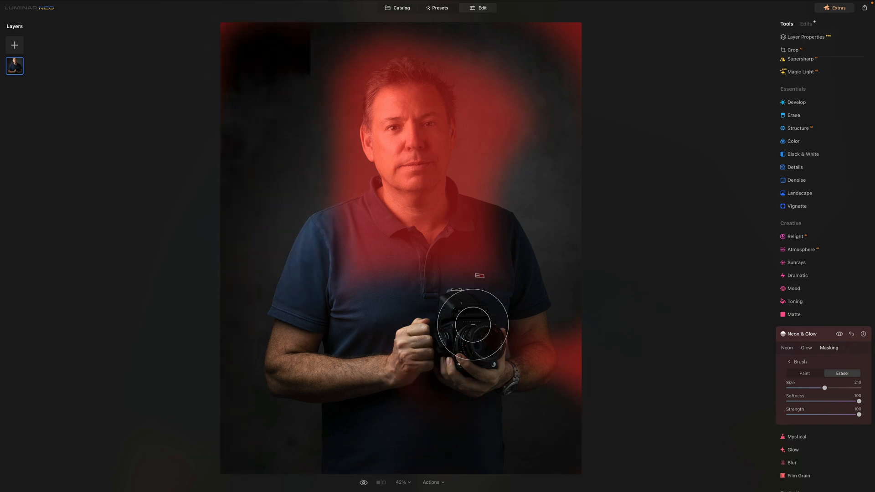
drag(472, 325, 565, 35)
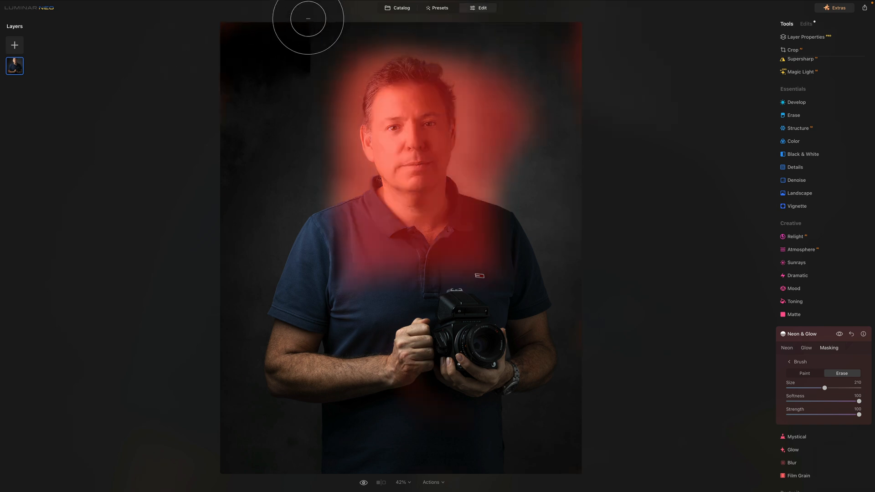
drag(308, 22, 500, 238)
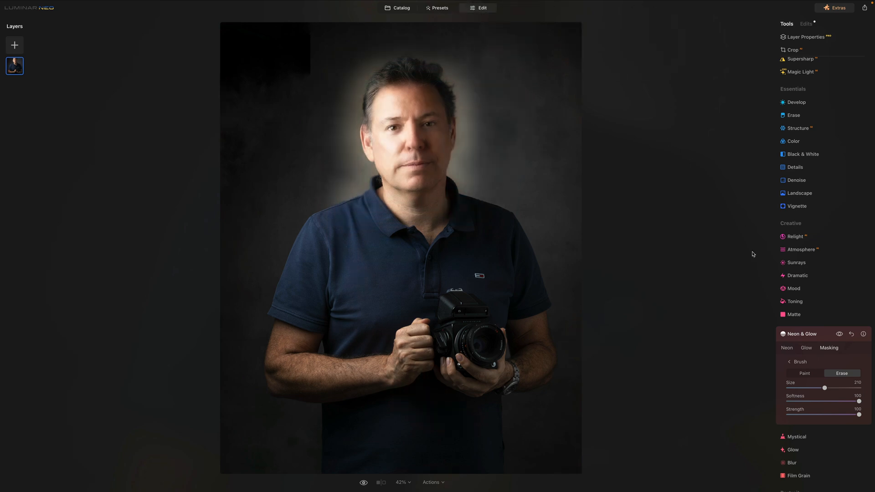
click(839, 334)
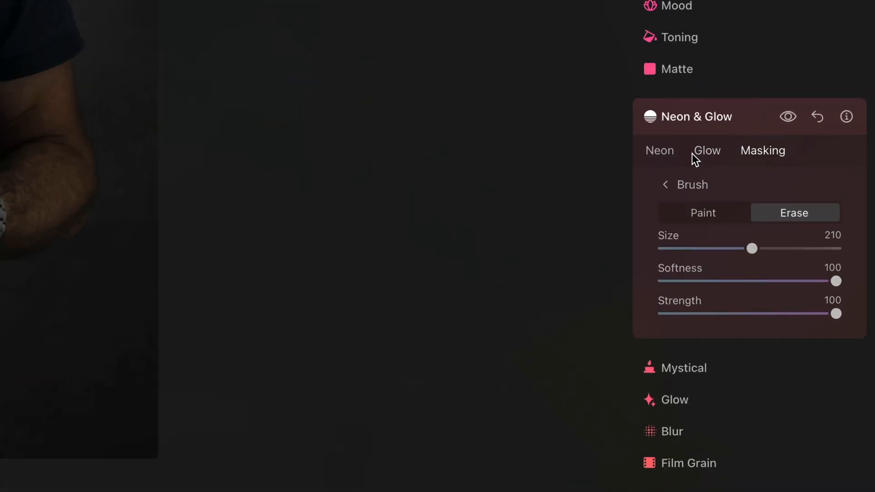
Step: Lower the head glow Amount to 26, then return to the catalog showing the night street photo
click(706, 150)
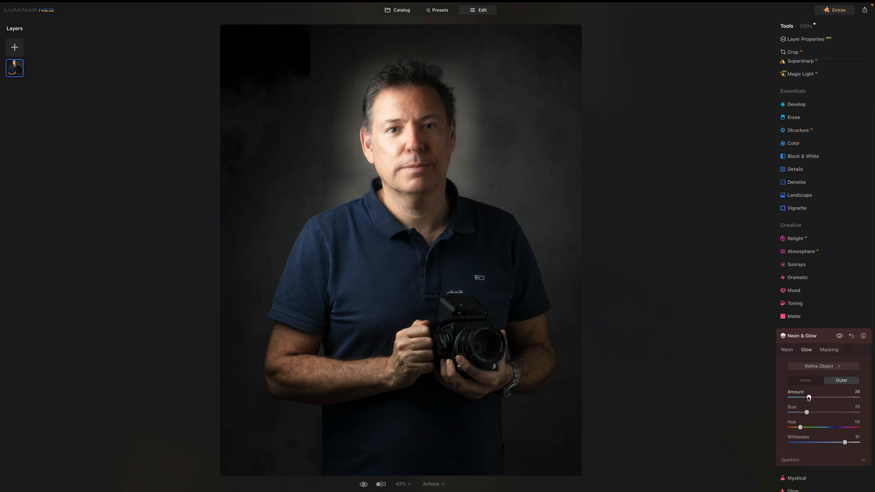
drag(808, 397, 807, 397)
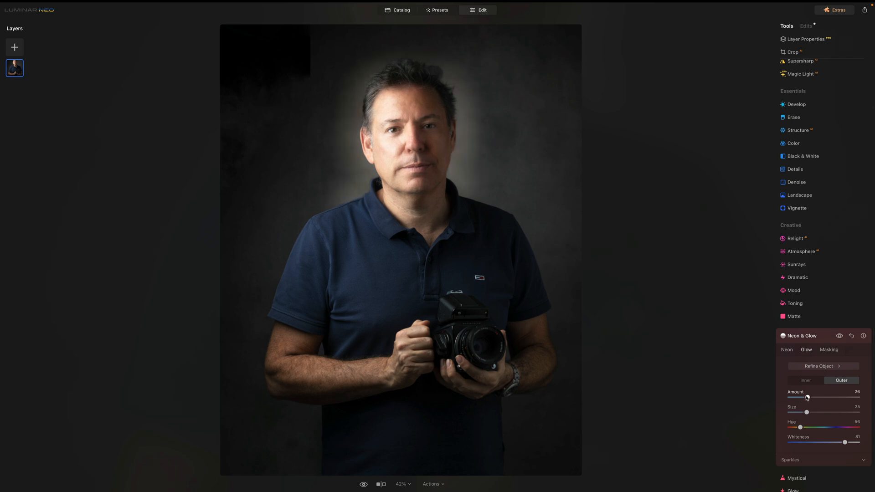
click(399, 10)
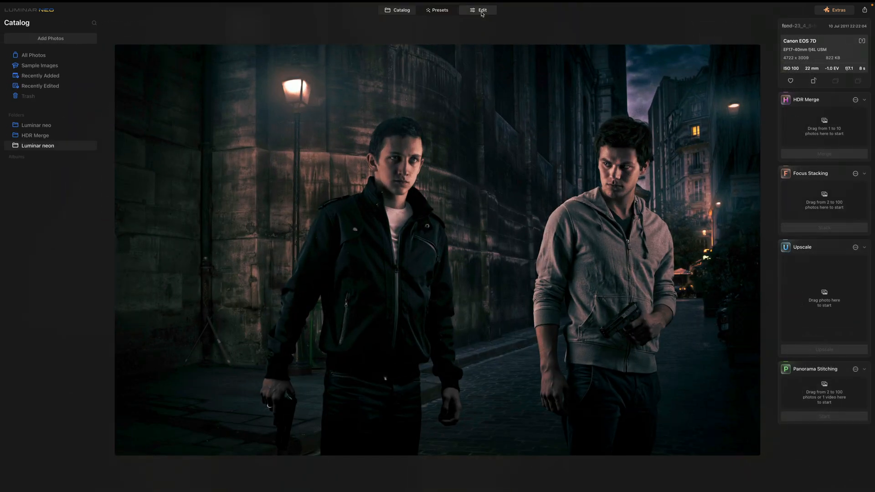
Step: Edit the street photo with outer glow Whiteness 77 and Amount 13, then hide it to compare
click(482, 10)
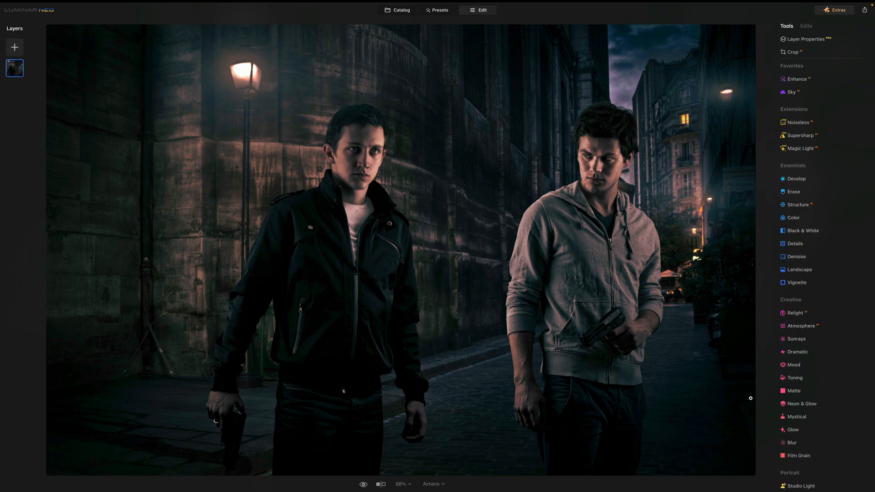
click(805, 403)
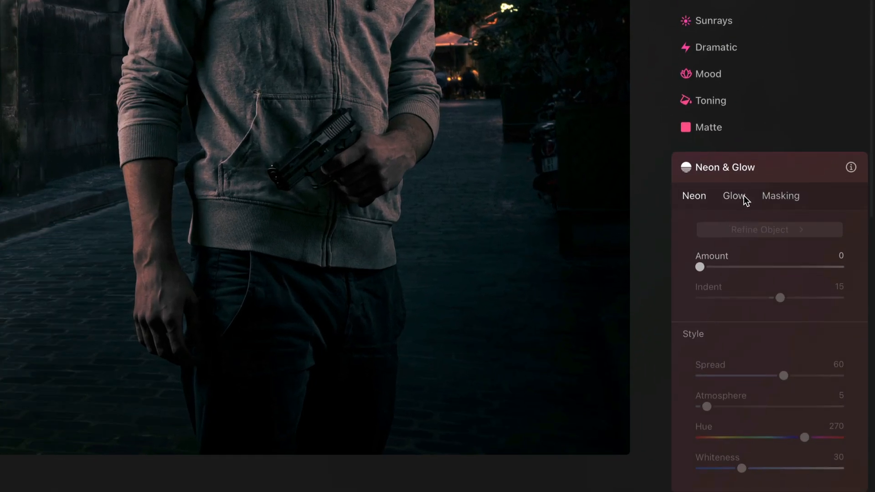
click(733, 196)
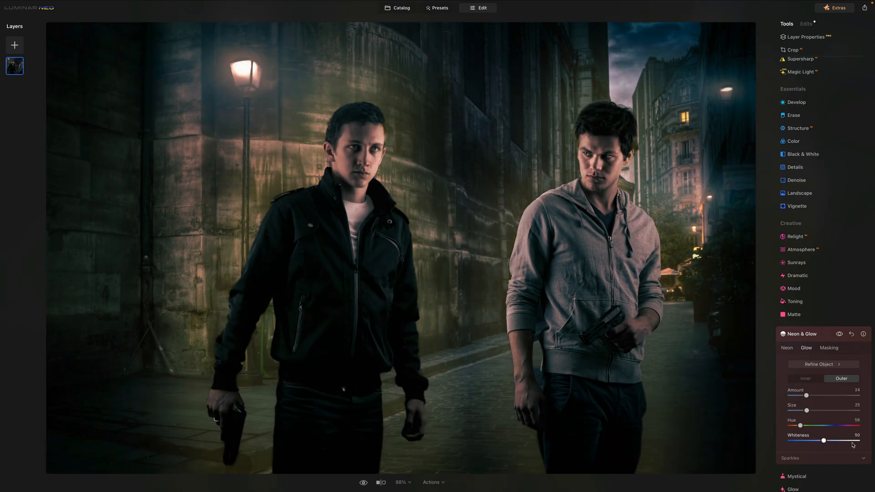
drag(823, 440, 844, 441)
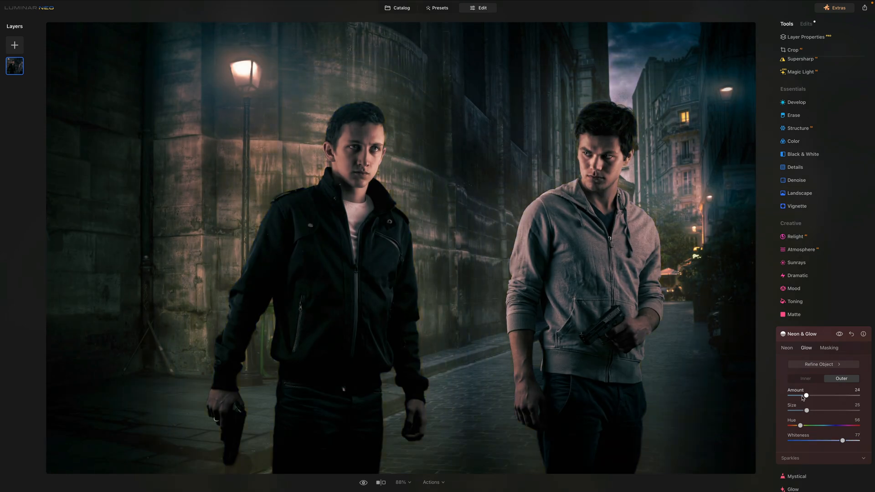
drag(807, 395, 798, 394)
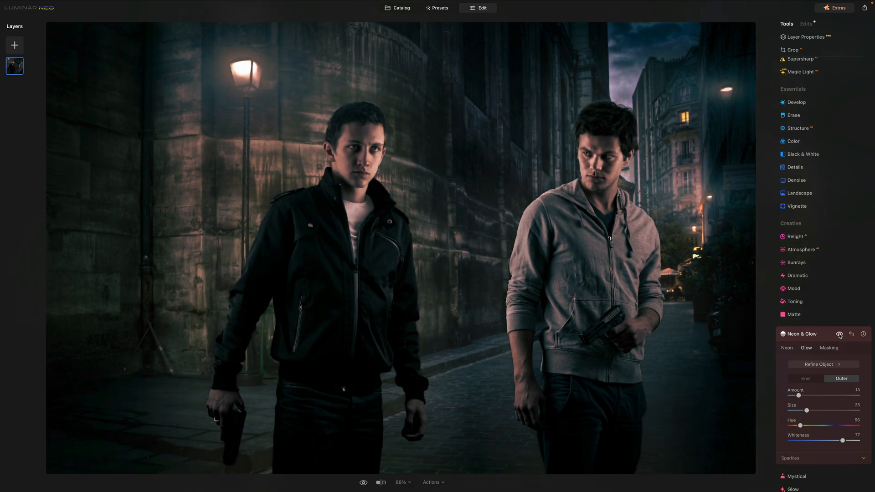
click(397, 7)
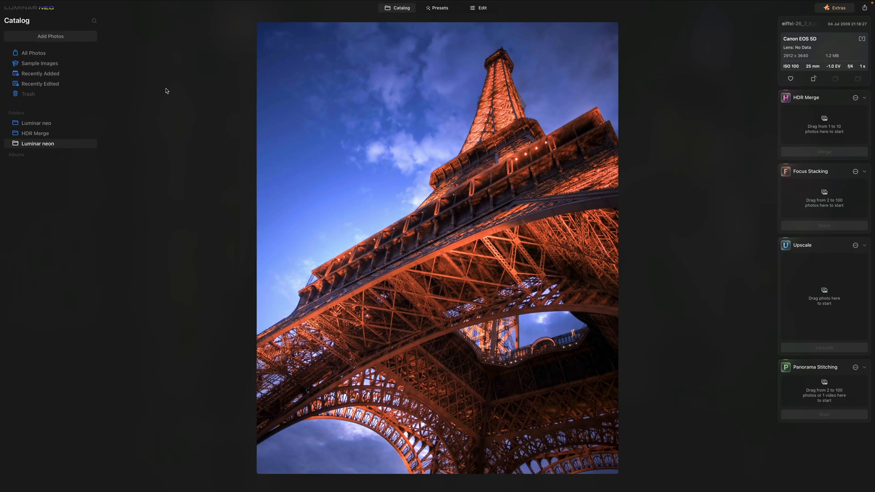
mouse_move(711, 51)
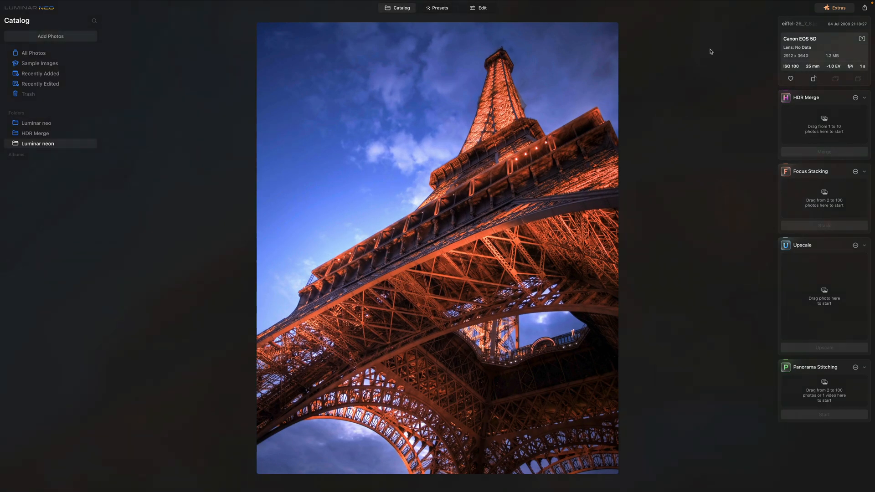
Step: Edit the Eiffel Tower photo and set Neon & Glow Amount to 50
click(481, 8)
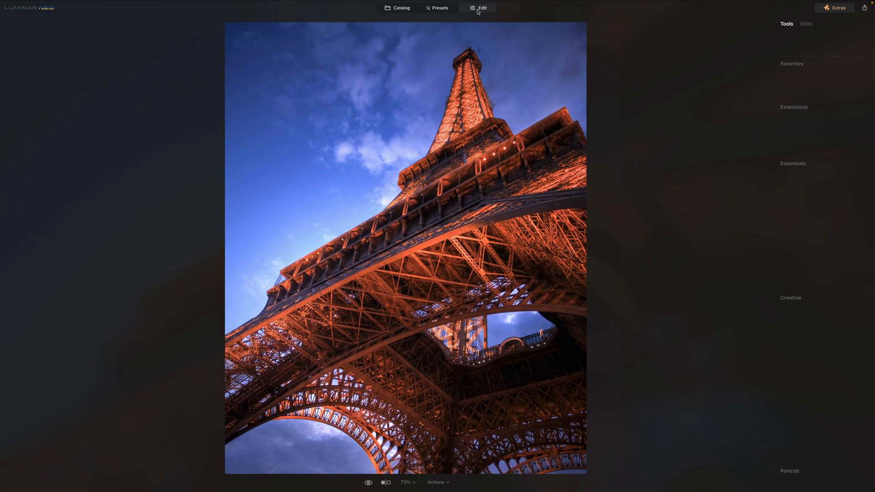
click(481, 8)
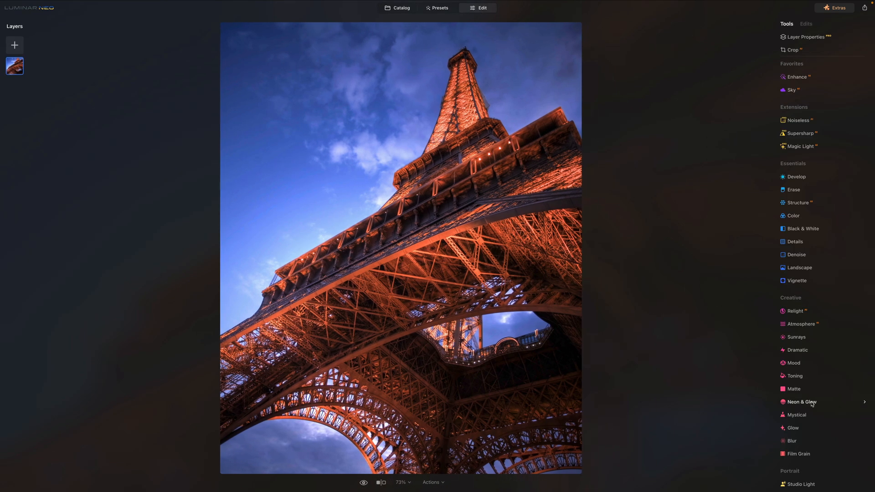
click(801, 402)
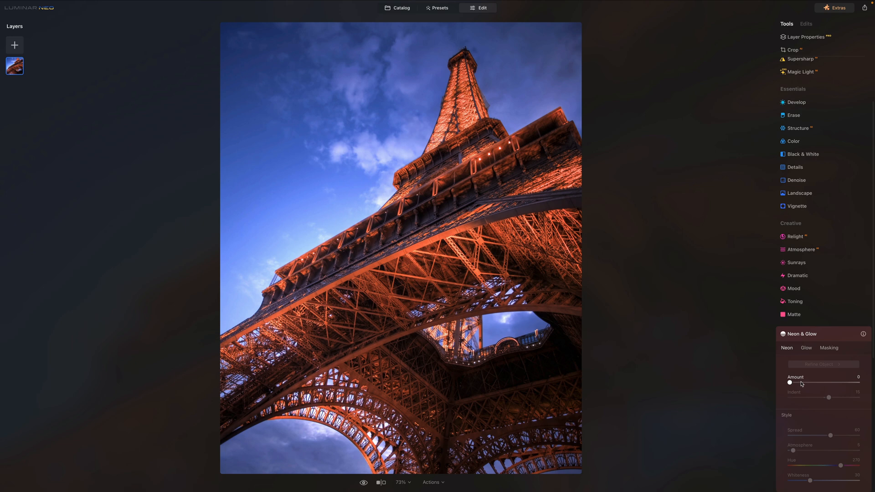
drag(790, 383, 824, 383)
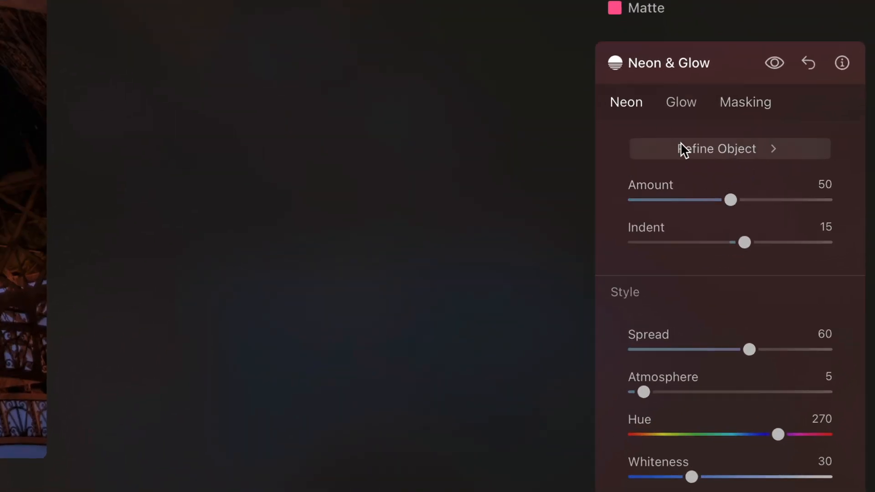
Step: In Refine Object, set the Draw brush to size 71 and paint a first neon stroke on the tower
click(729, 149)
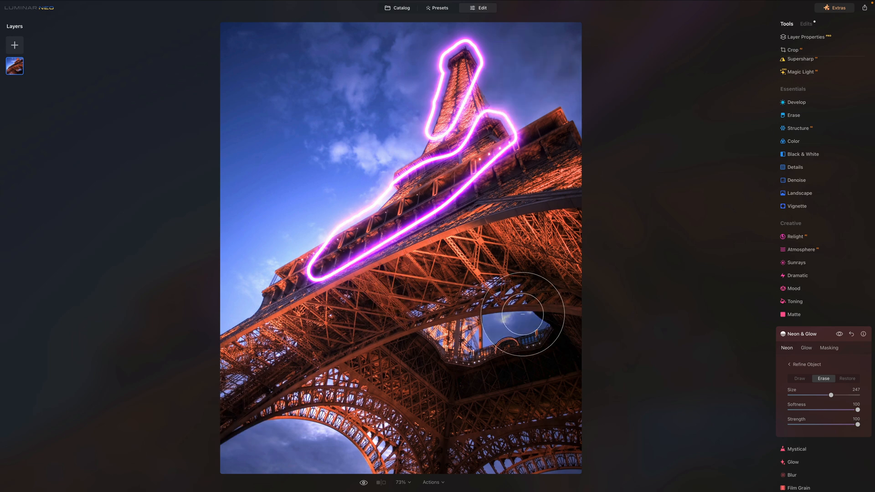
click(798, 378)
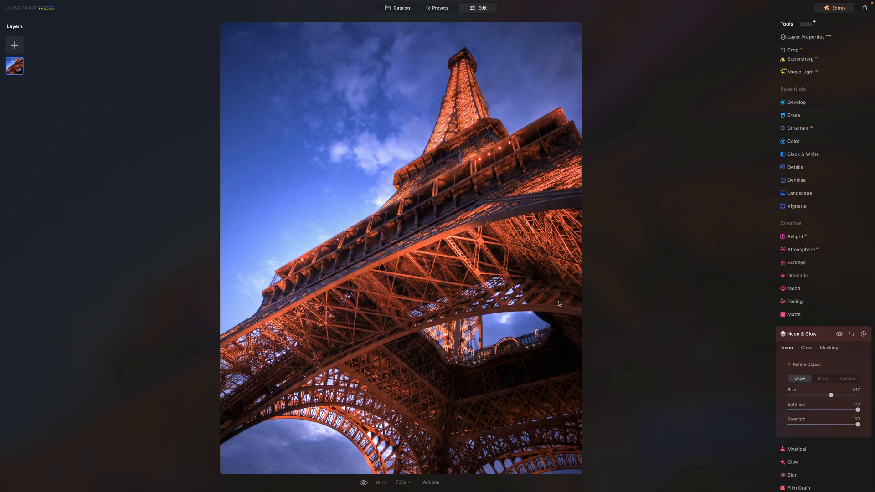
drag(830, 394, 802, 394)
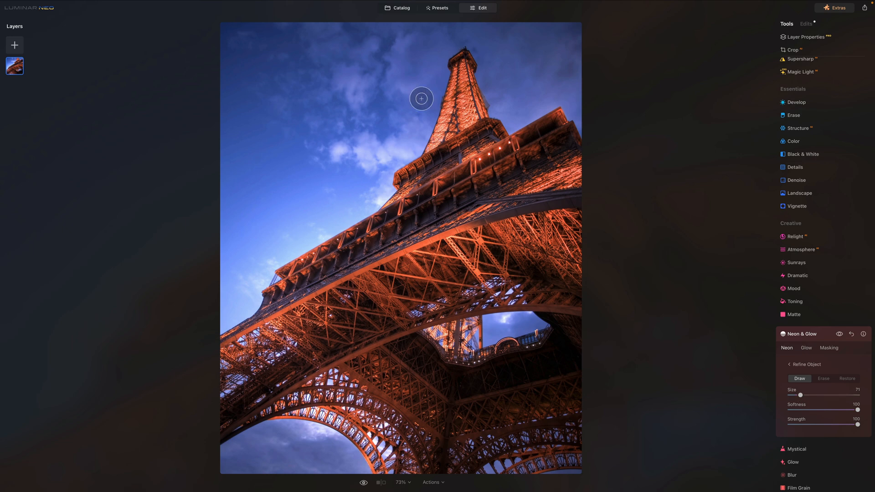
drag(421, 98, 432, 205)
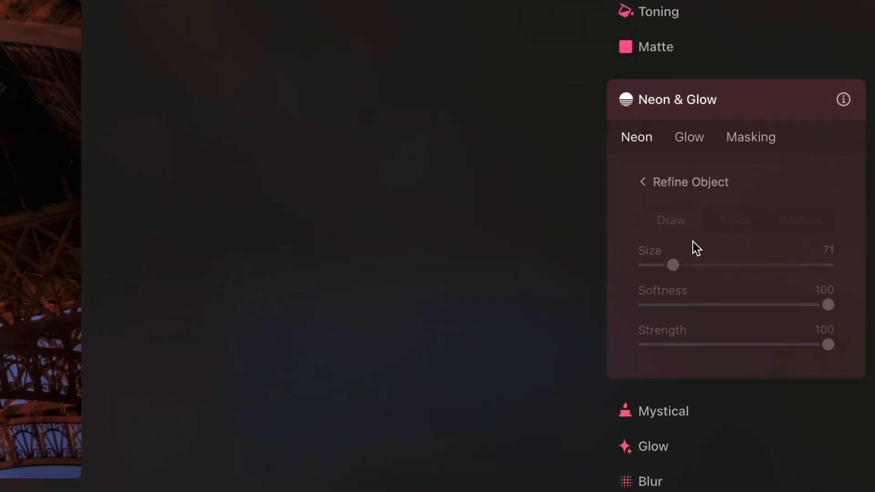
Step: Reopen Refine Object, erase part of the neon, then paint neon lines along the girders
click(642, 181)
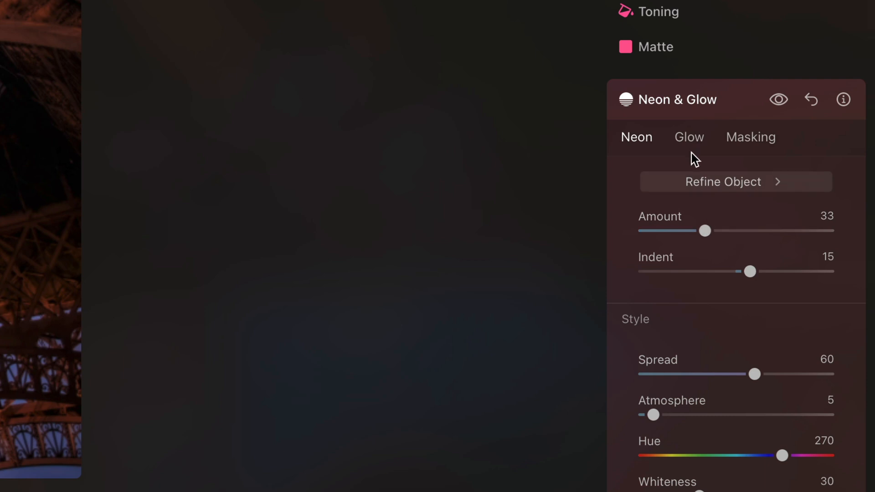
click(736, 182)
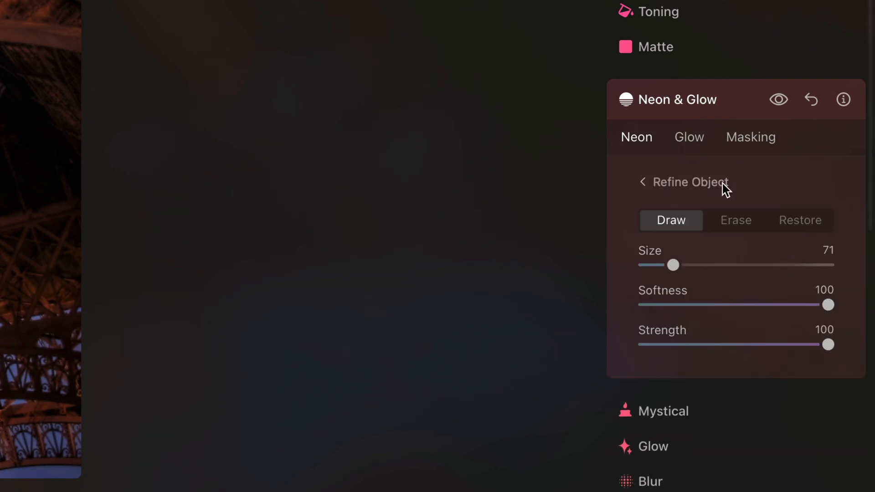
click(735, 220)
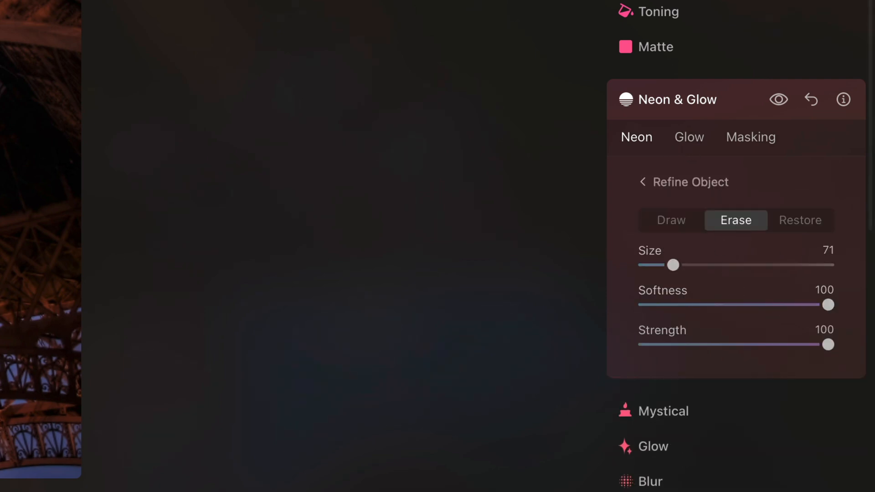
drag(672, 265, 778, 308)
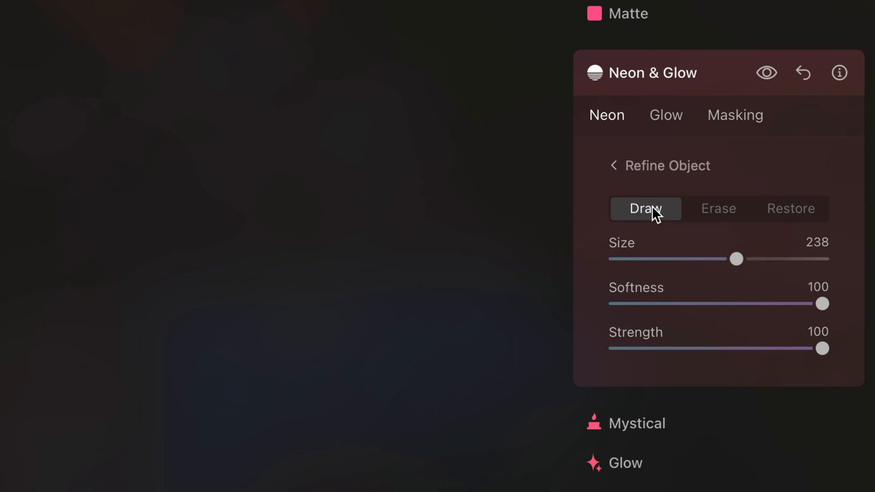
drag(735, 258, 613, 258)
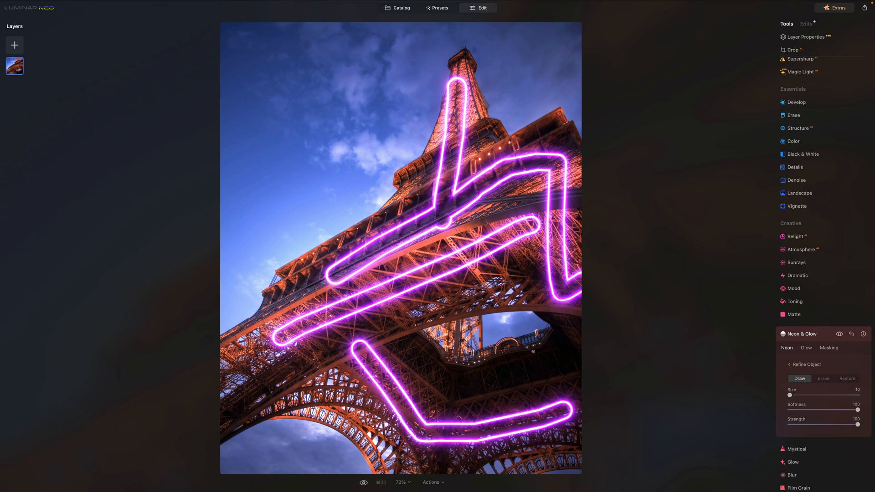
Step: Thin the neon lines, then erase with size 74 where two lines cross mid-tower
click(804, 365)
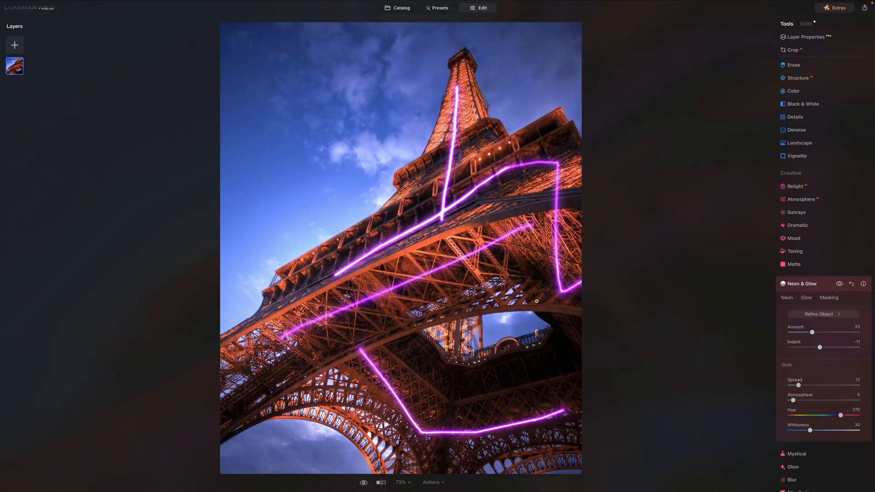
mouse_move(444, 251)
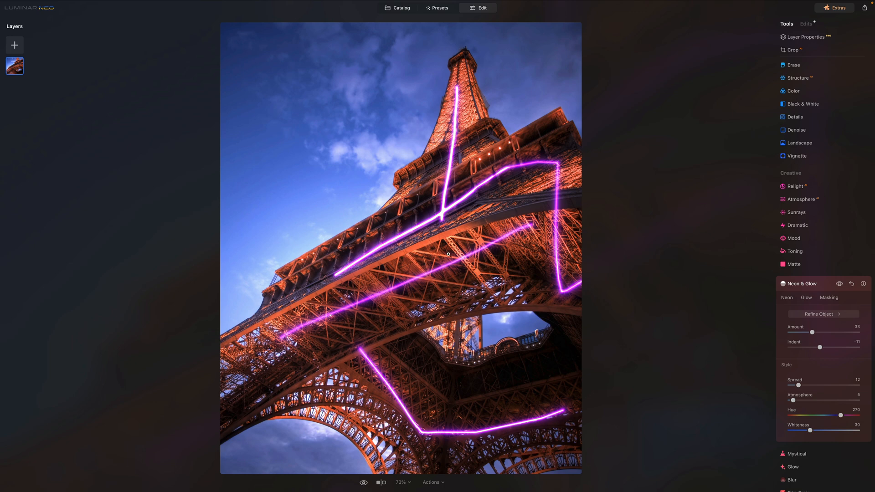
mouse_move(609, 276)
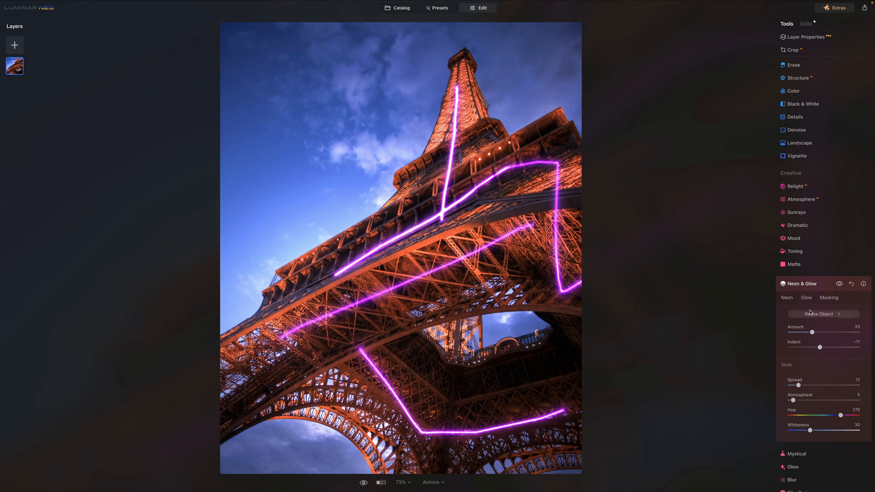
click(823, 314)
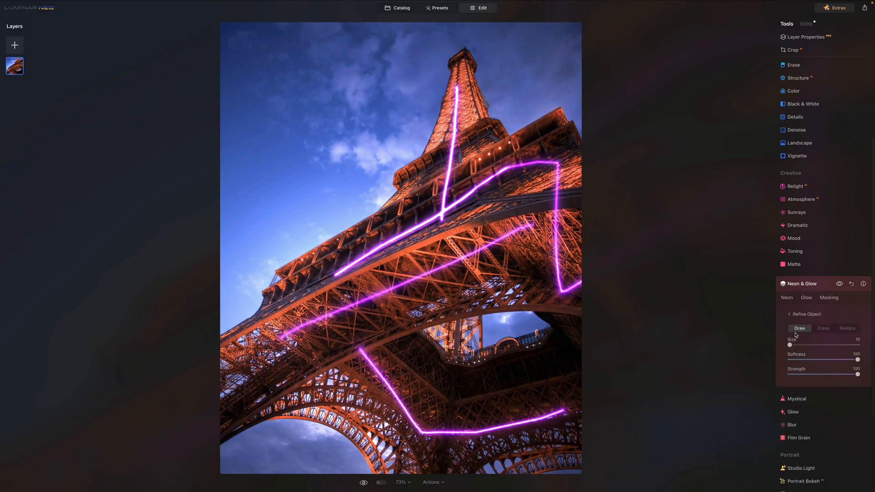
click(823, 329)
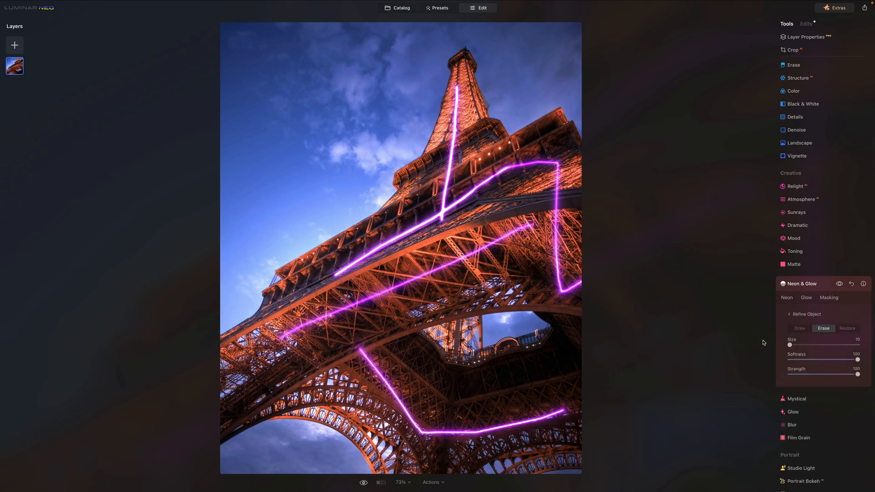
drag(789, 344, 802, 345)
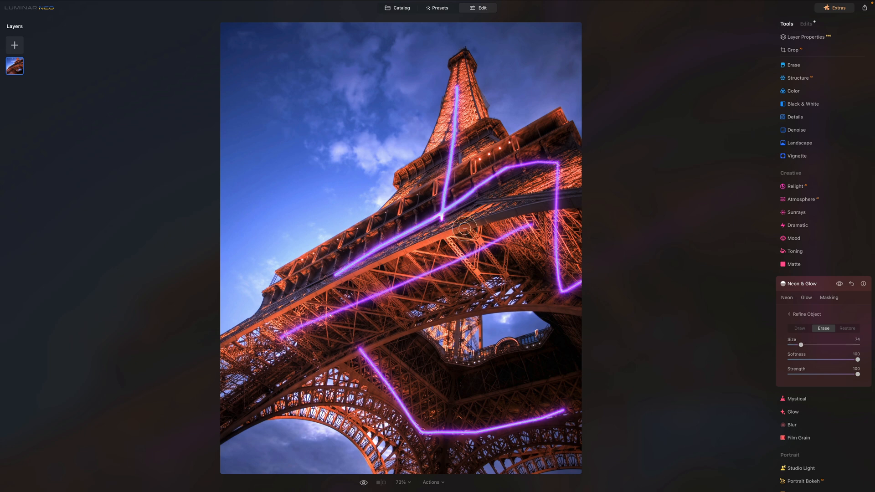
drag(463, 228, 376, 436)
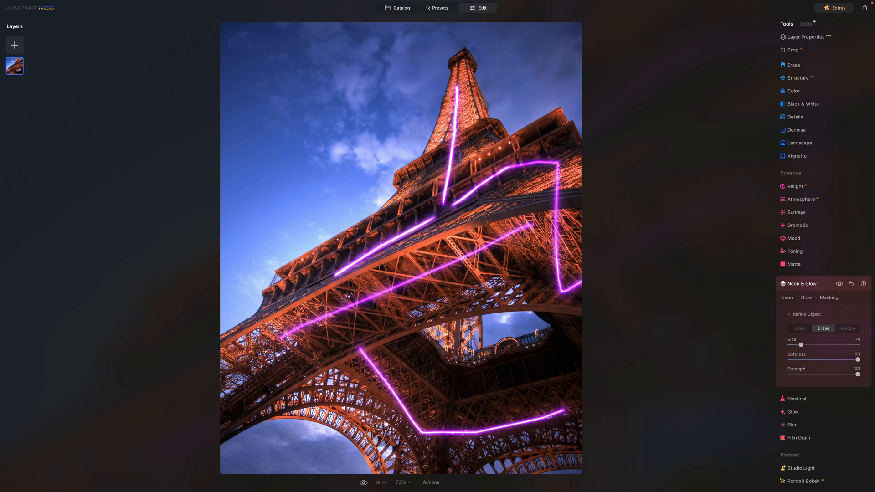
Step: Return to the catalog folder and open the night tower photo with statues
click(401, 8)
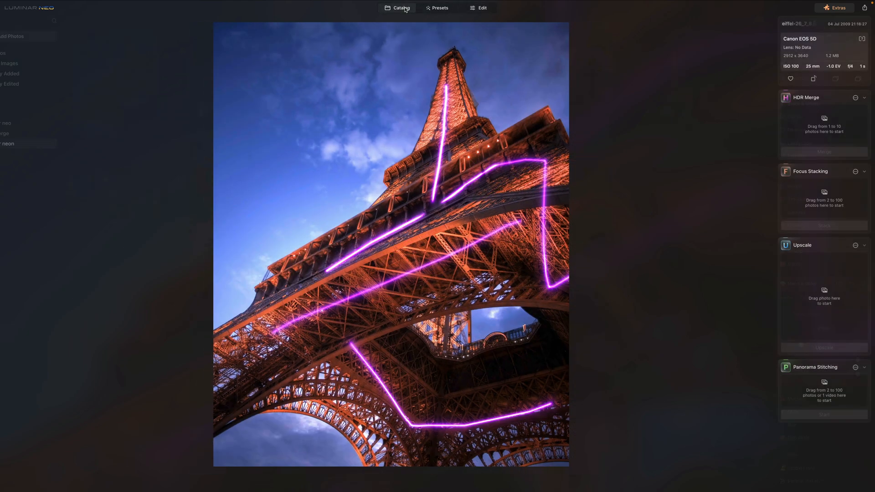
click(400, 7)
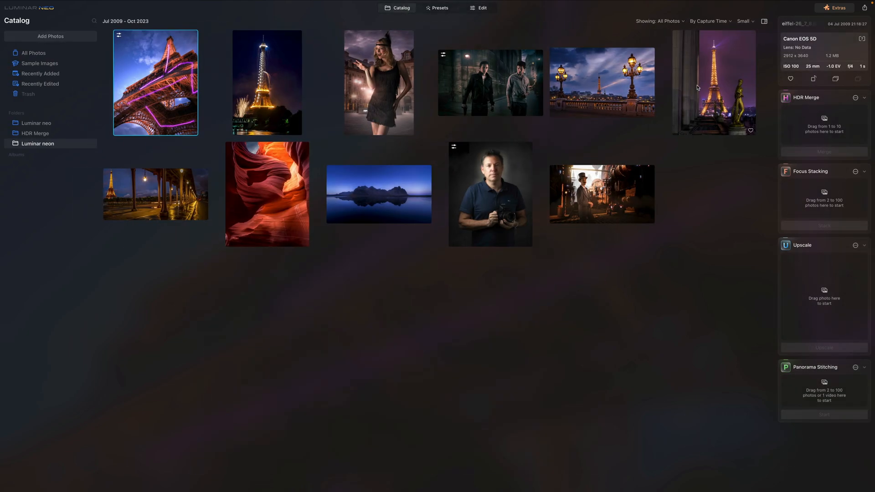
double_click(713, 84)
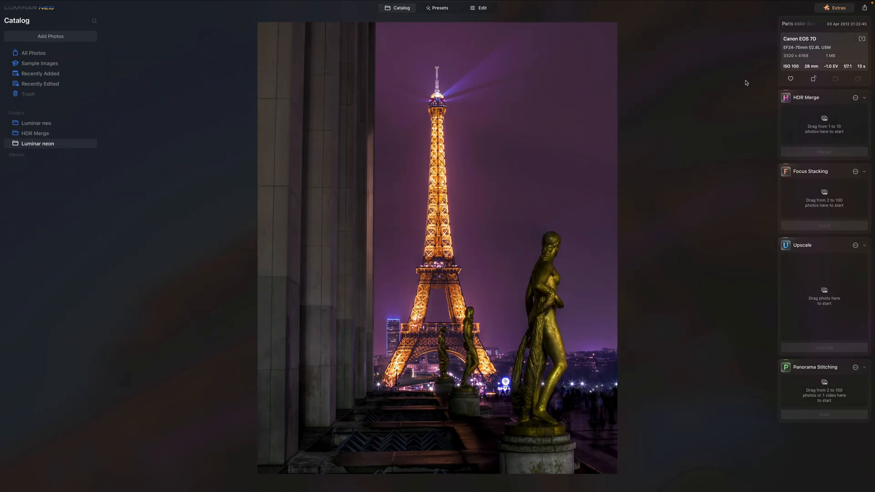
Step: Edit the statue photo, raise neon Amount and set Indent to -22 so lines sit inside tower and statue
click(482, 8)
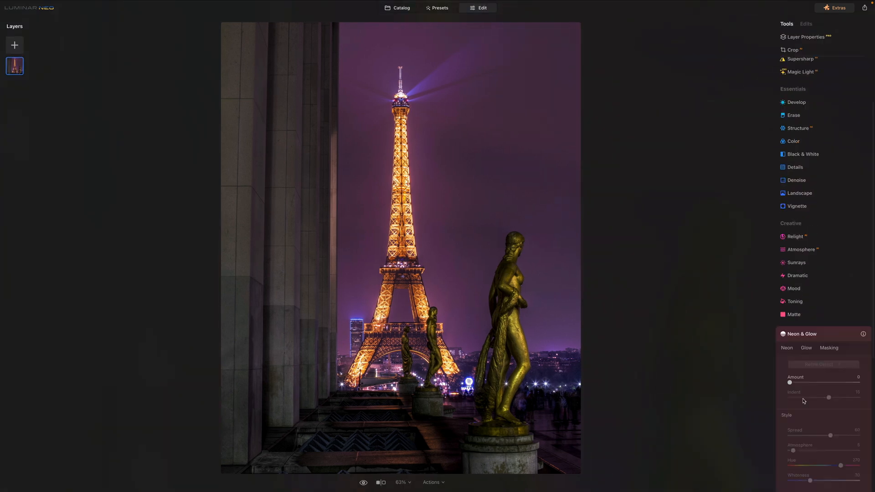
drag(790, 382, 813, 383)
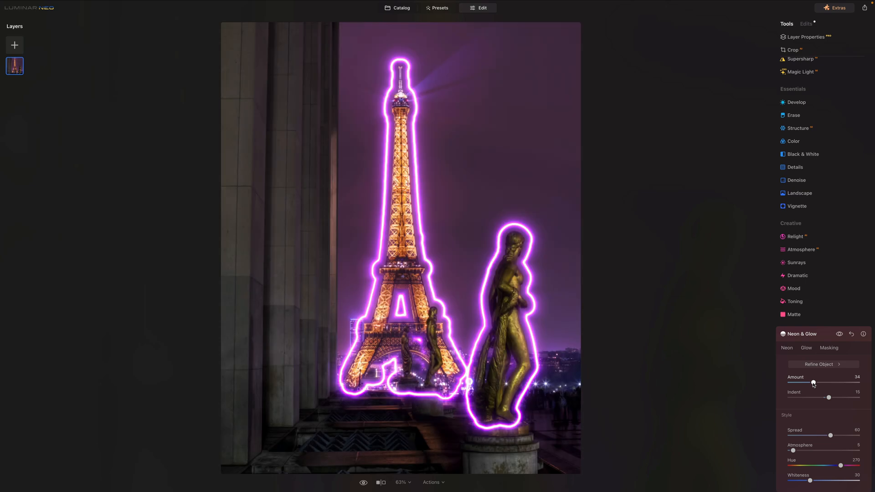
scroll(down, 3)
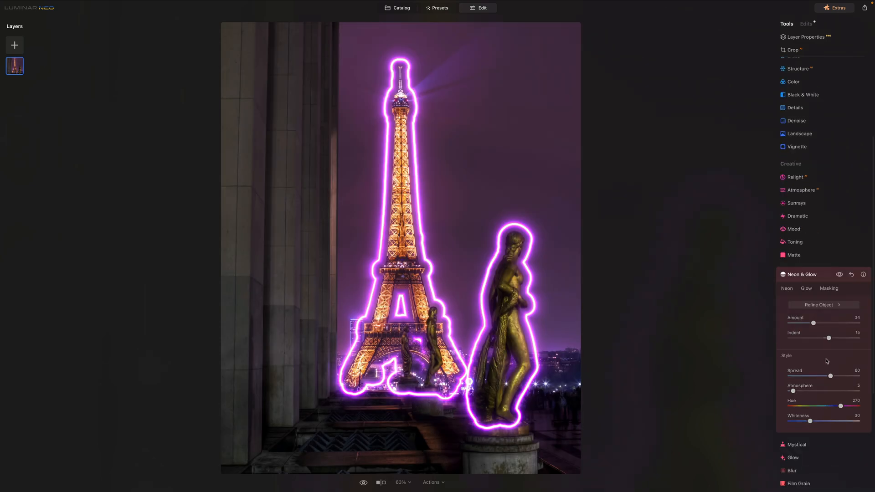
drag(829, 338, 812, 338)
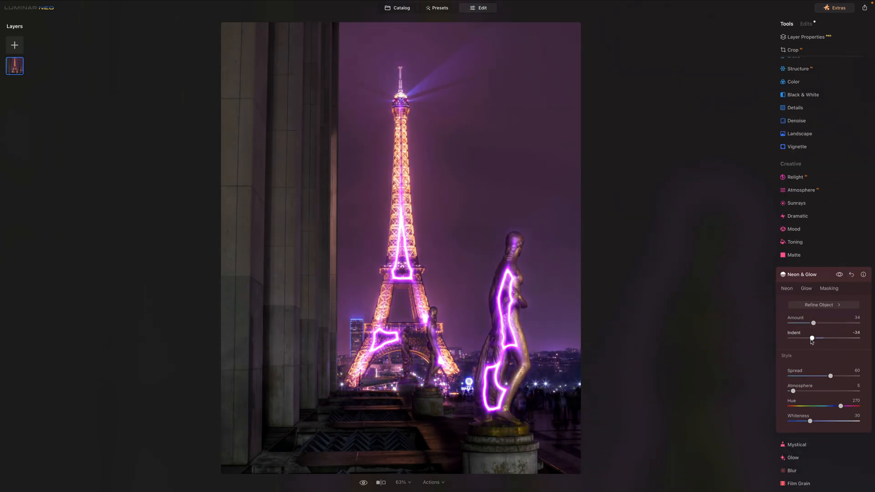
drag(812, 338, 832, 338)
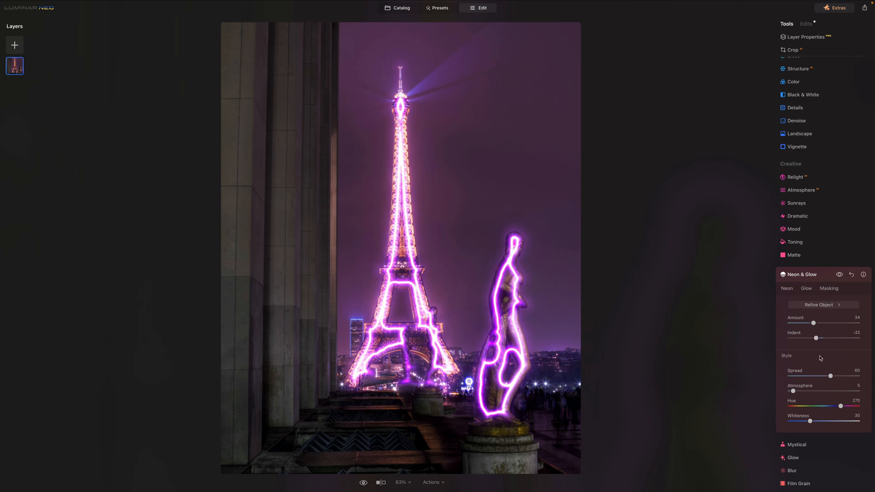
Step: Lower Atmosphere to 52 and Whiteness to 24, fine-tuning the neon outline strength
drag(790, 391, 850, 391)
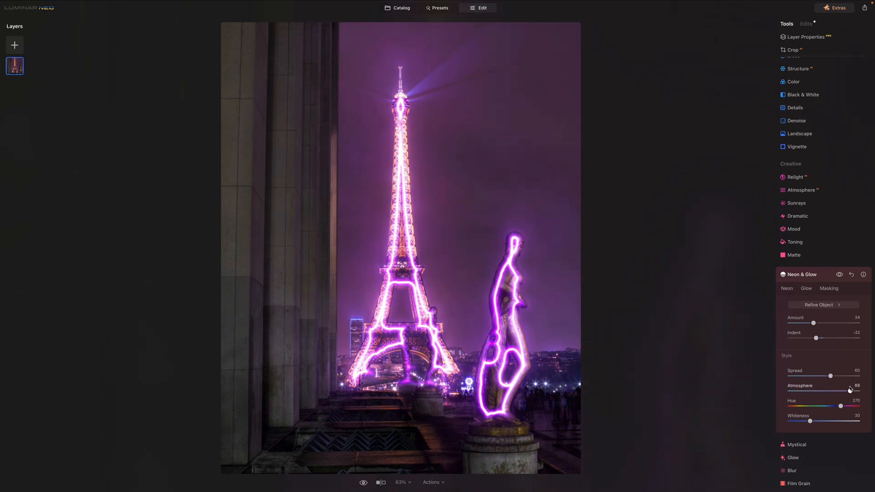
drag(852, 391, 835, 391)
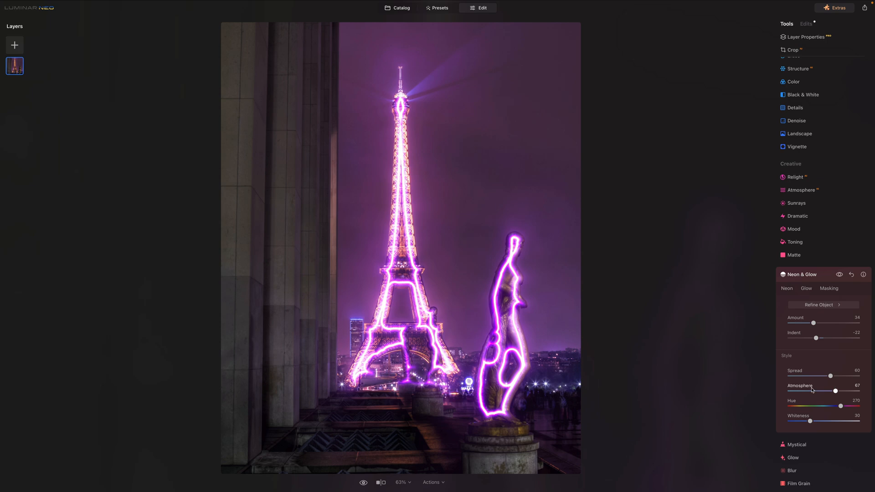
drag(836, 391, 826, 391)
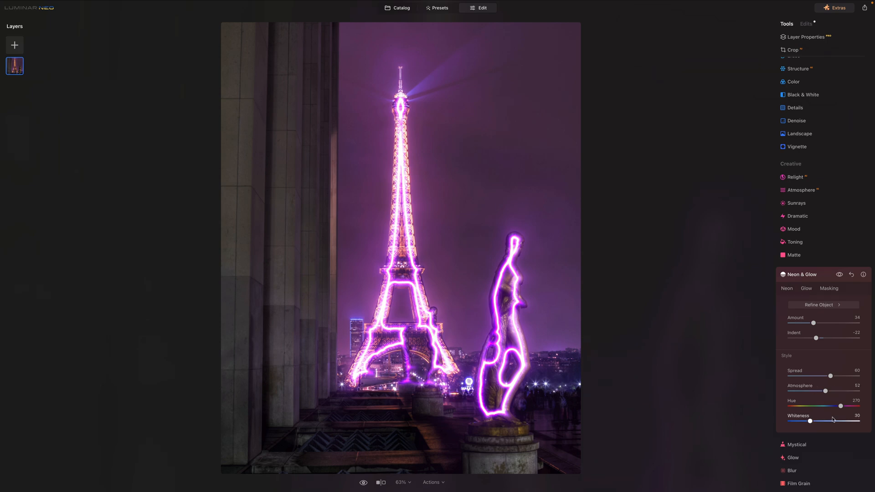
drag(833, 421, 807, 421)
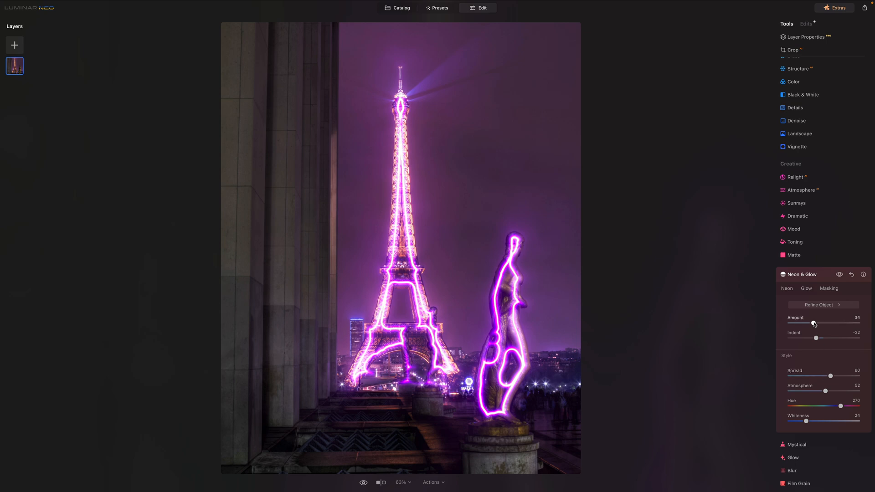
drag(814, 322, 797, 322)
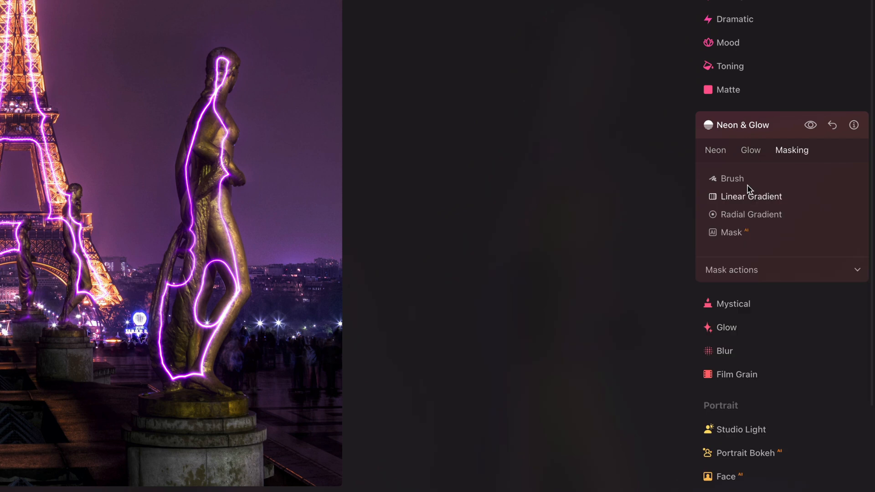
Step: Erase the neon outline from the statue and thin it around the tower base with the mask brush
click(732, 179)
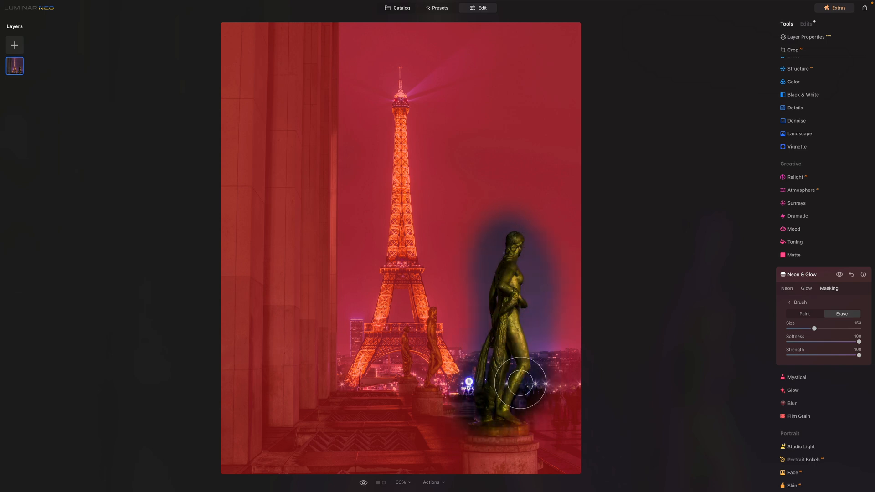
drag(518, 384, 425, 346)
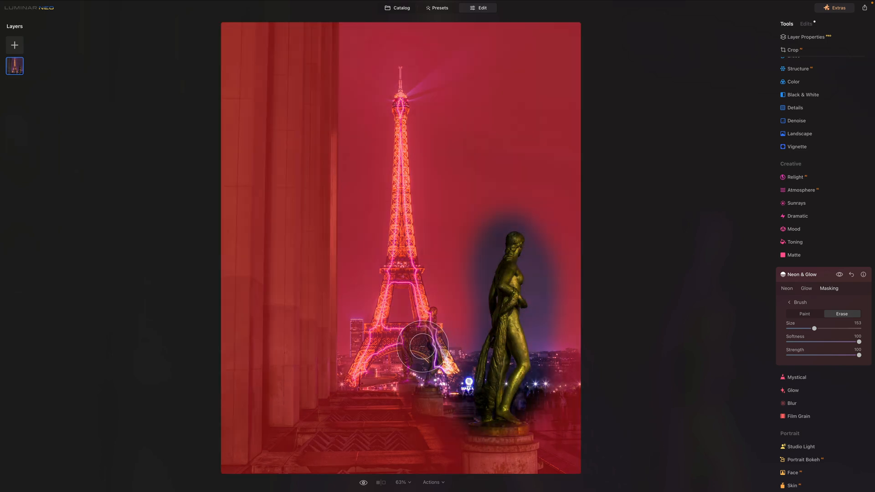
drag(426, 345, 441, 344)
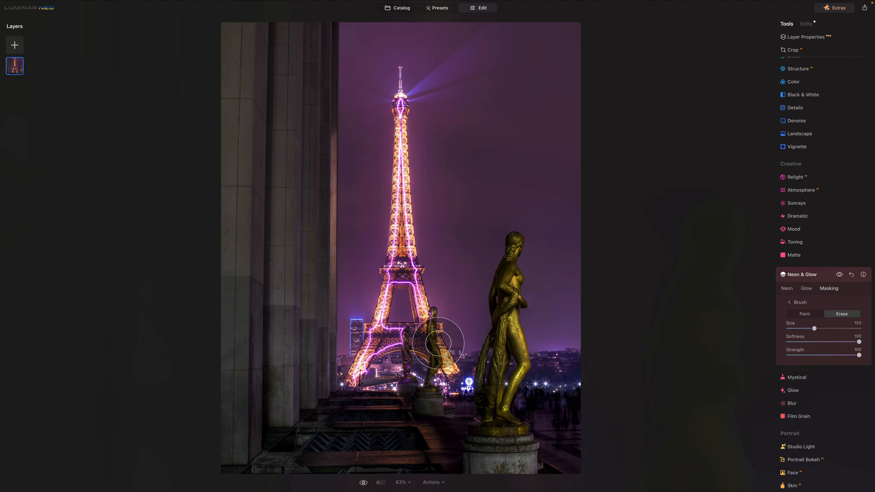
drag(439, 342, 475, 269)
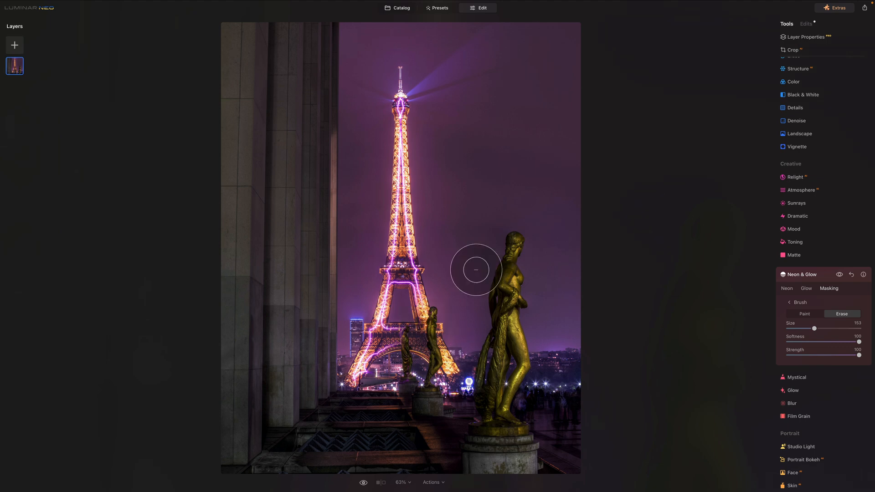
click(840, 275)
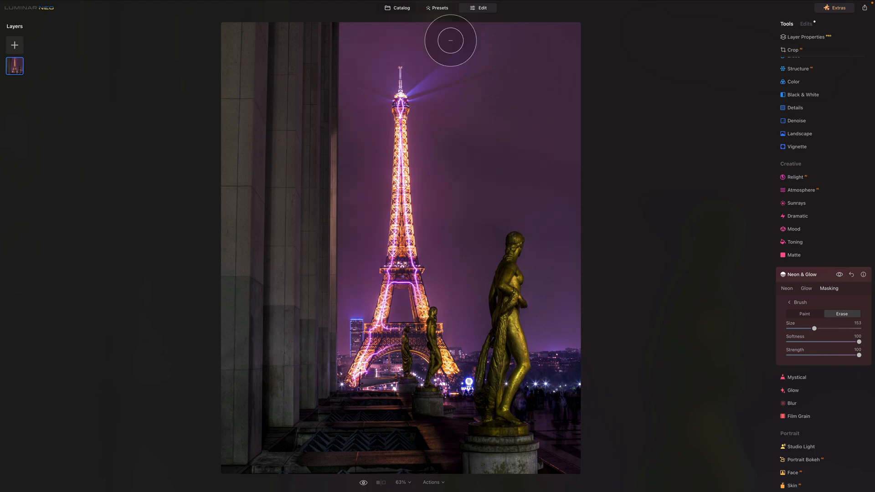
Step: Return to the catalog and view the next photo full size
click(398, 8)
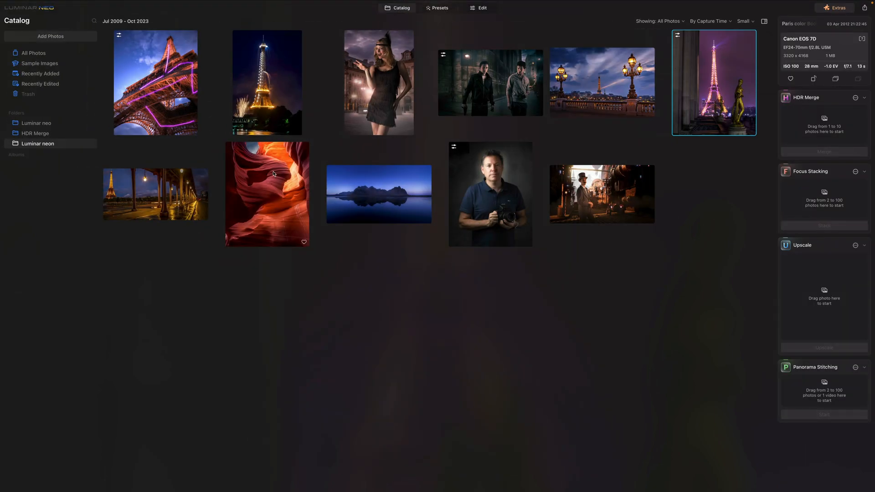
double_click(379, 194)
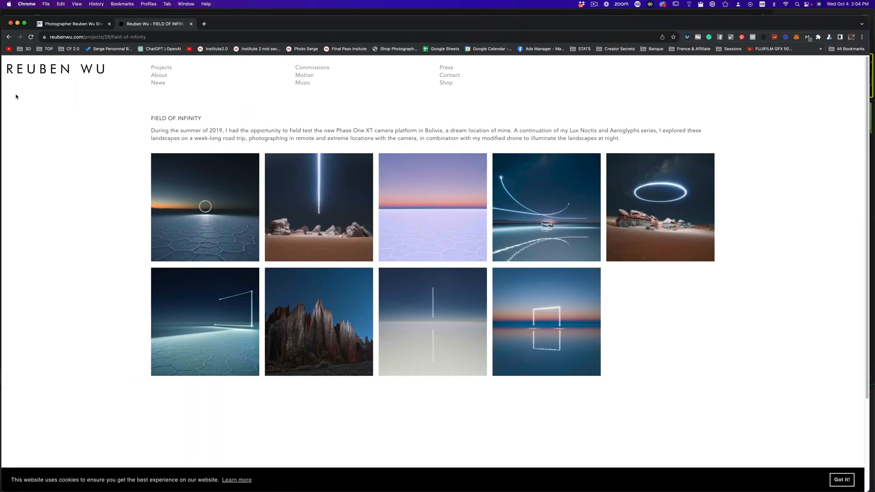
mouse_move(611, 248)
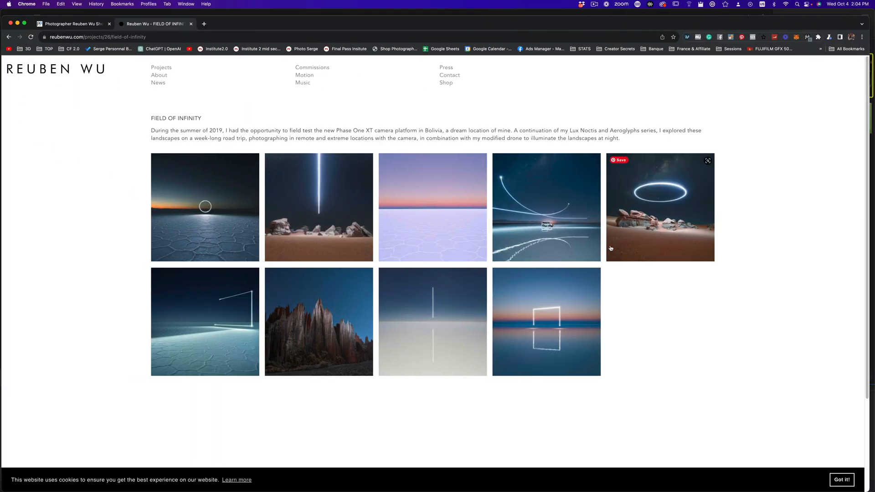
mouse_move(408, 254)
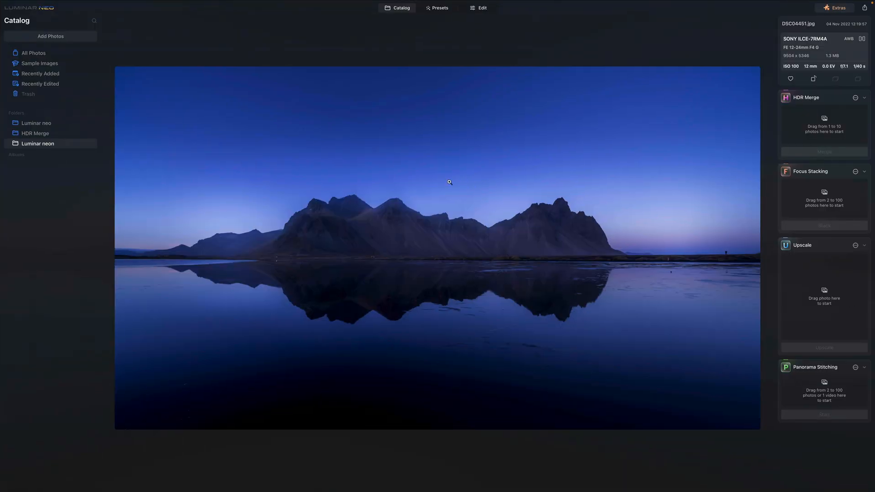
mouse_move(493, 159)
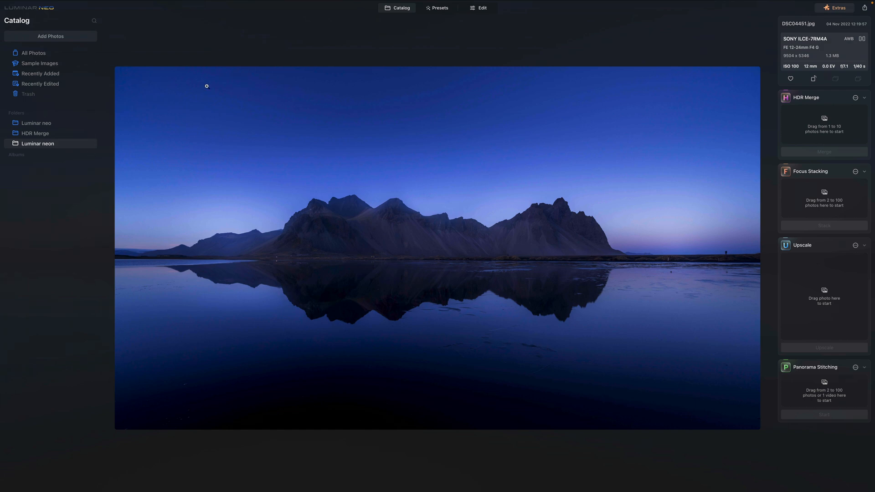
Step: Edit the mountain reflection photo and lower Exposure in Develop to darken the scene
click(481, 7)
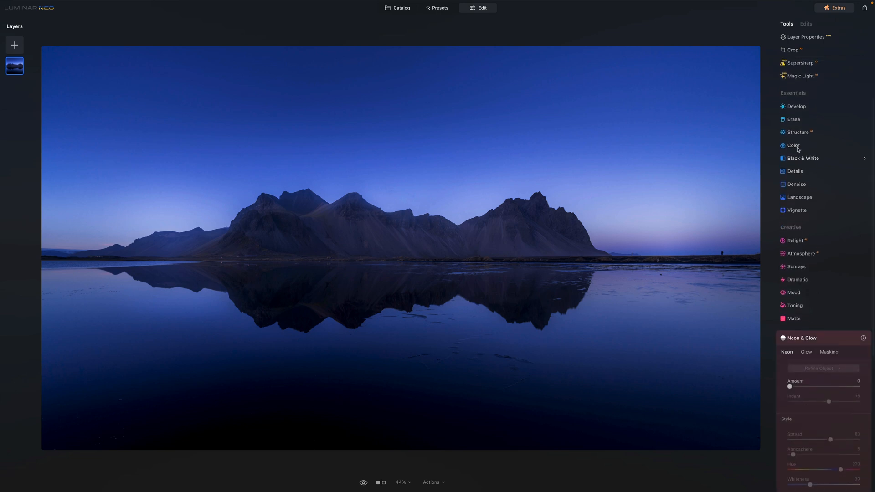
click(797, 106)
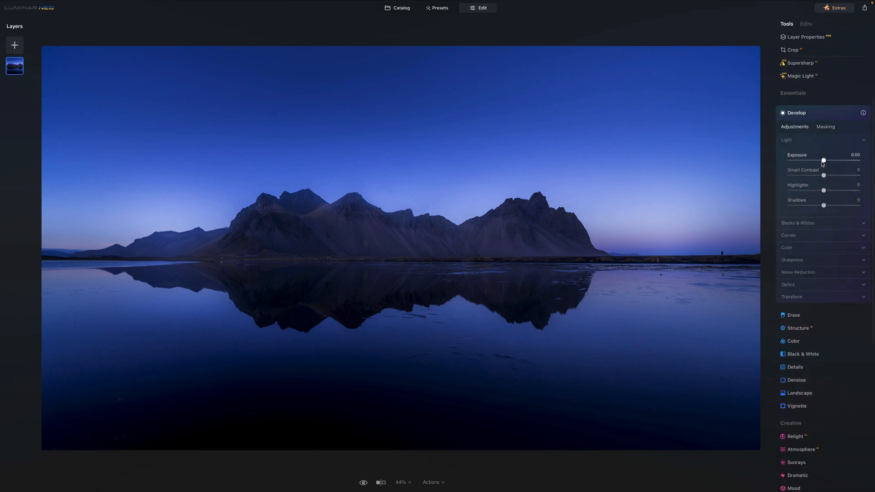
drag(824, 161, 815, 161)
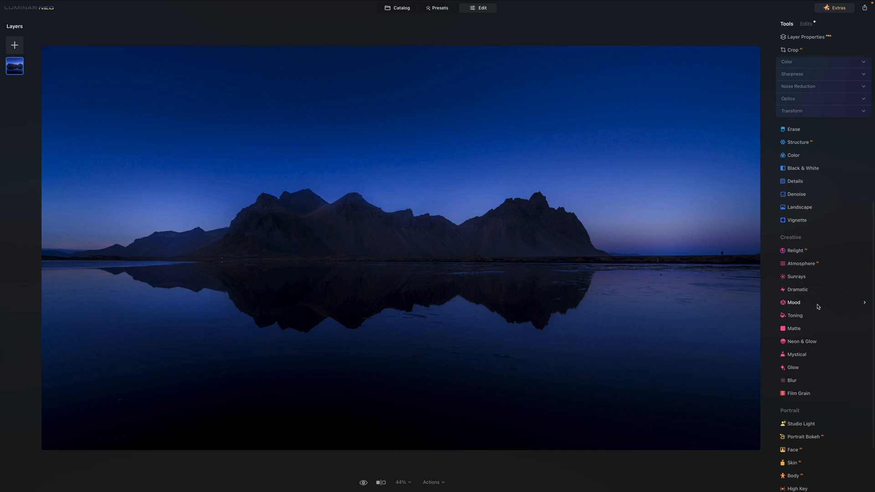
Step: Apply Neon & Glow with Amount 39, Indent 3 and Spread 65 around the mountain ridge
click(802, 341)
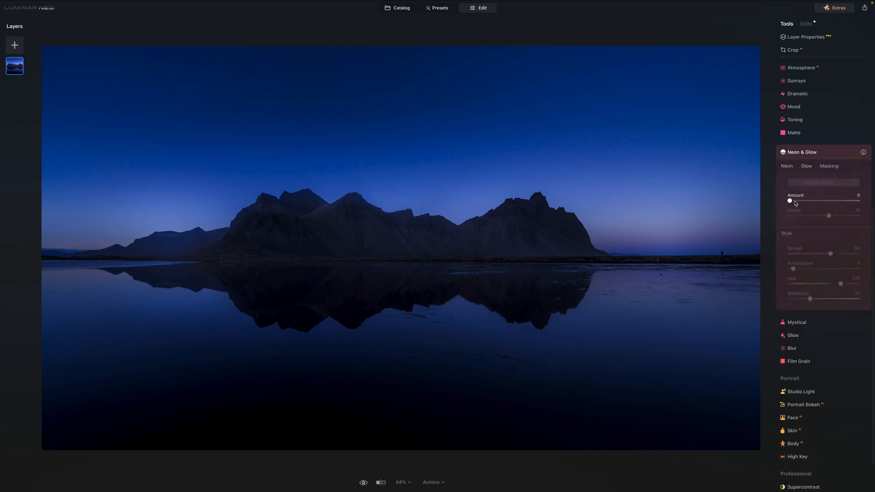
drag(790, 200, 816, 201)
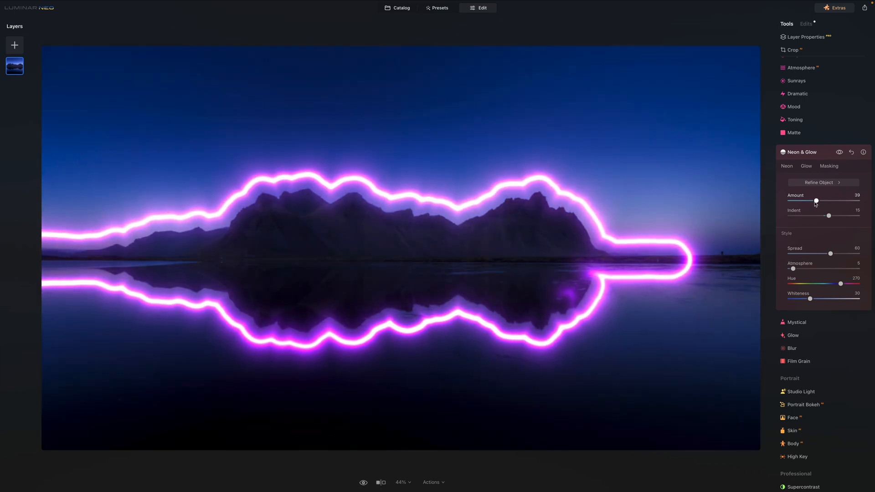
drag(829, 216, 825, 216)
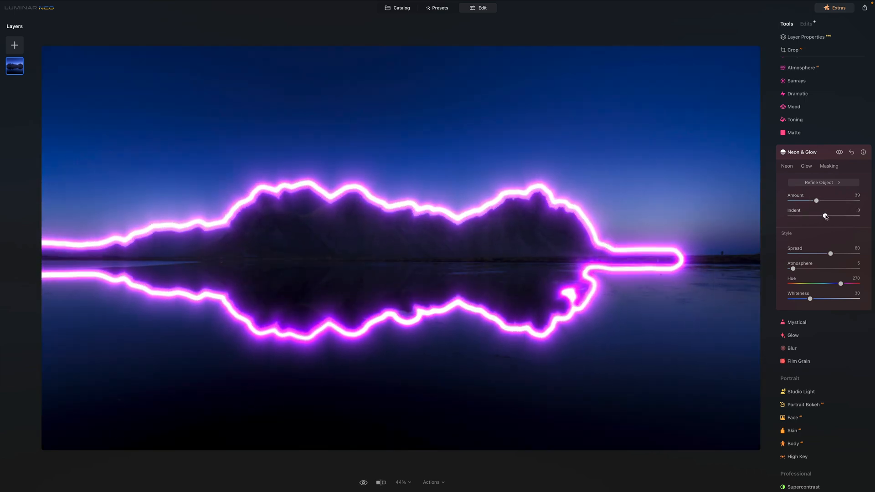
drag(830, 254, 834, 253)
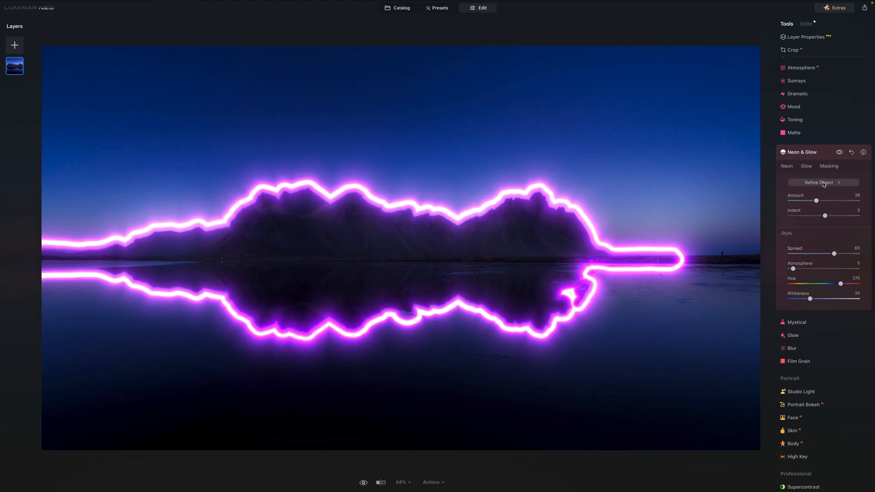
Step: Erase the traced neon outline using Refine Object with a 268-size erase brush
click(818, 183)
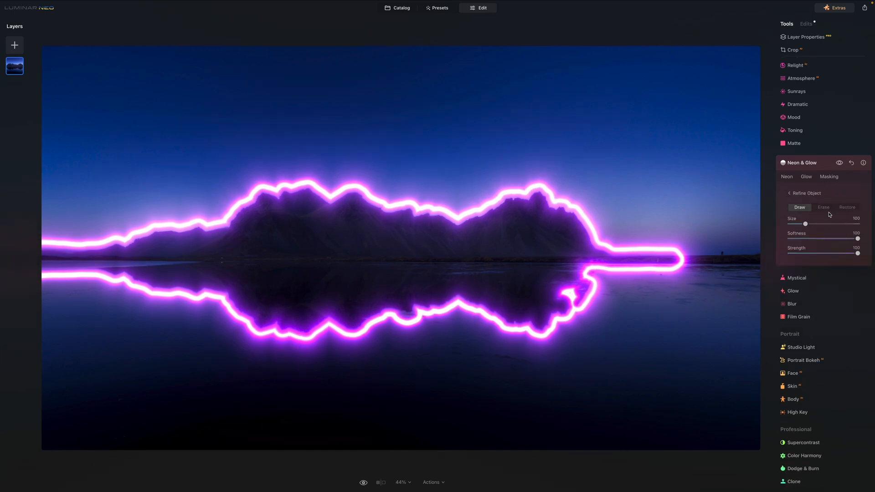
click(824, 208)
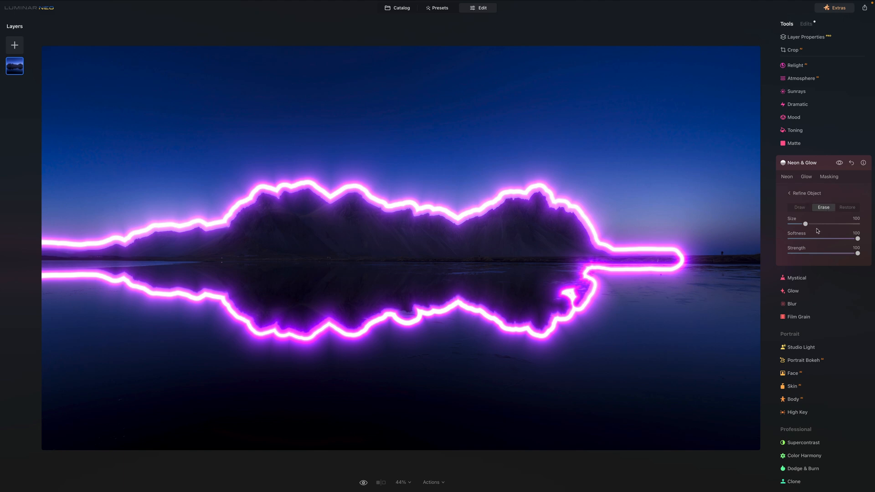
drag(806, 224, 834, 224)
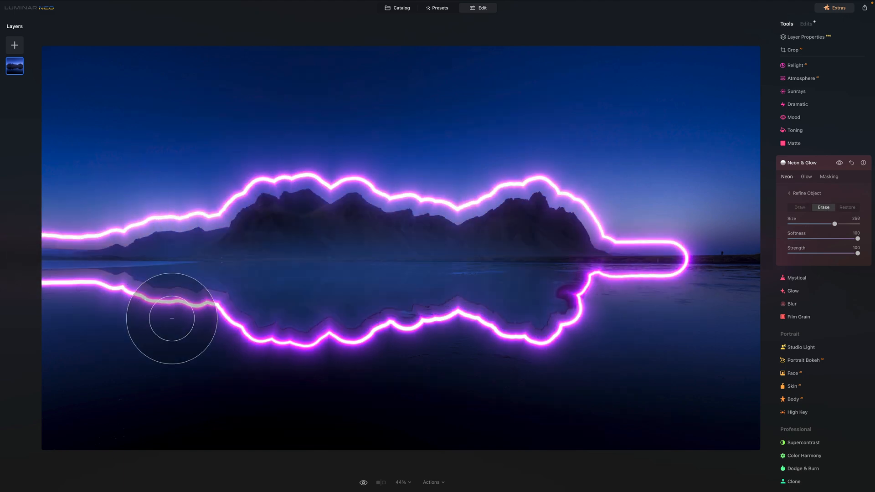
drag(173, 318, 64, 229)
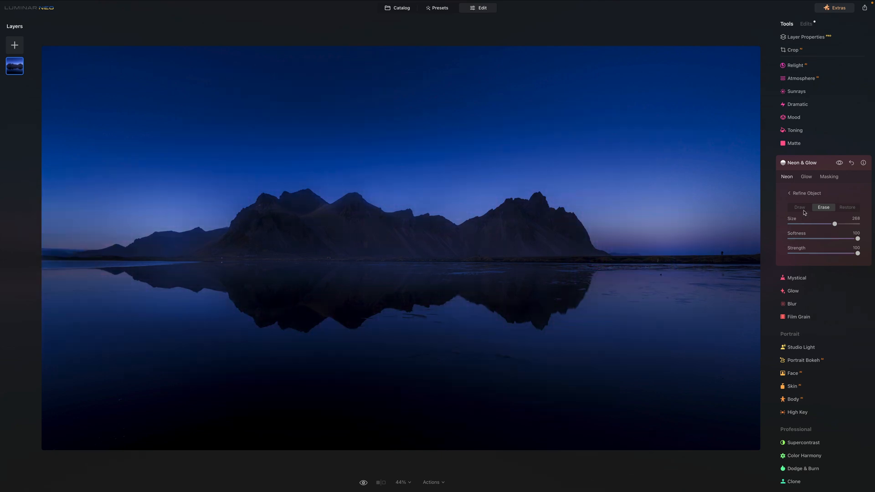
Step: Draw a neon ring in the sky and a smaller one on the lake at reduced strength
click(800, 208)
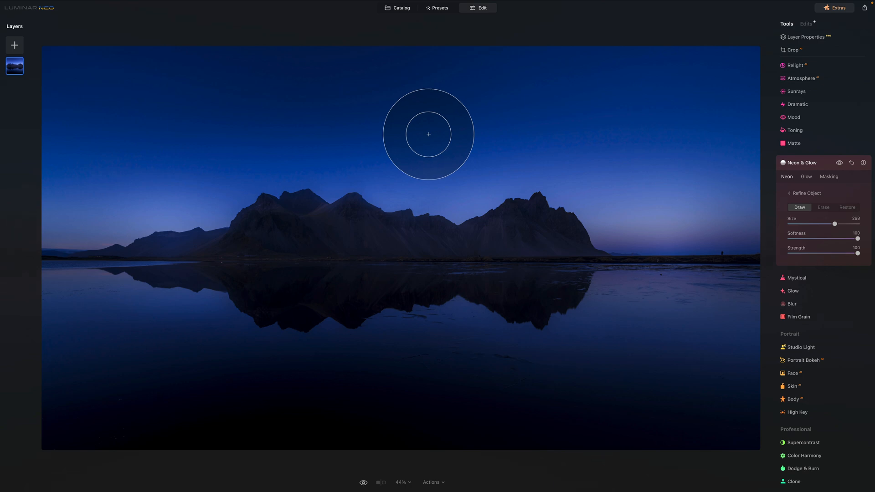
click(428, 135)
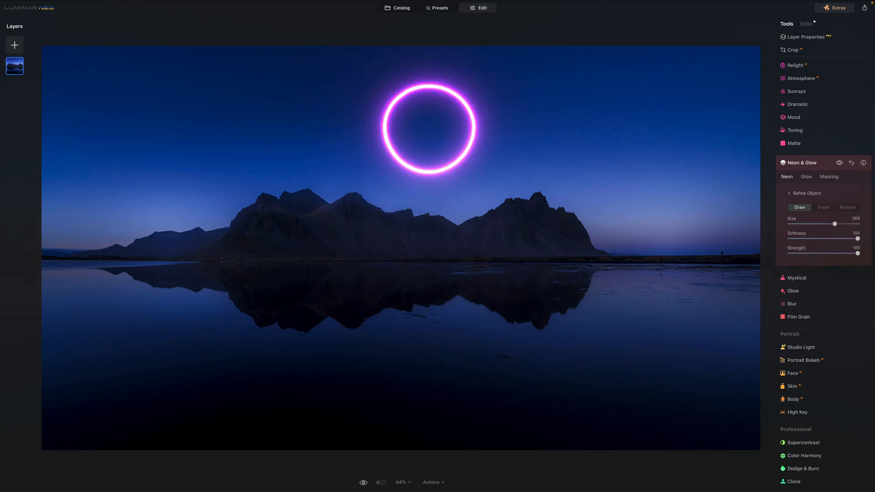
drag(858, 253, 819, 252)
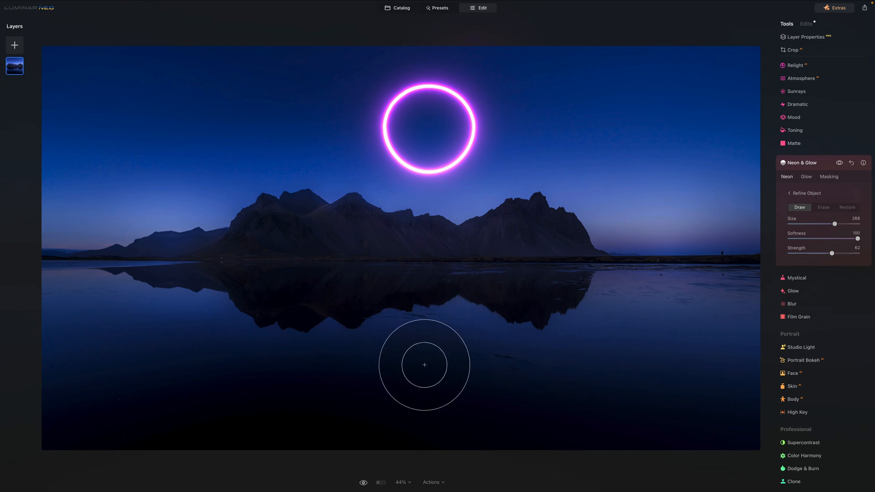
mouse_move(432, 363)
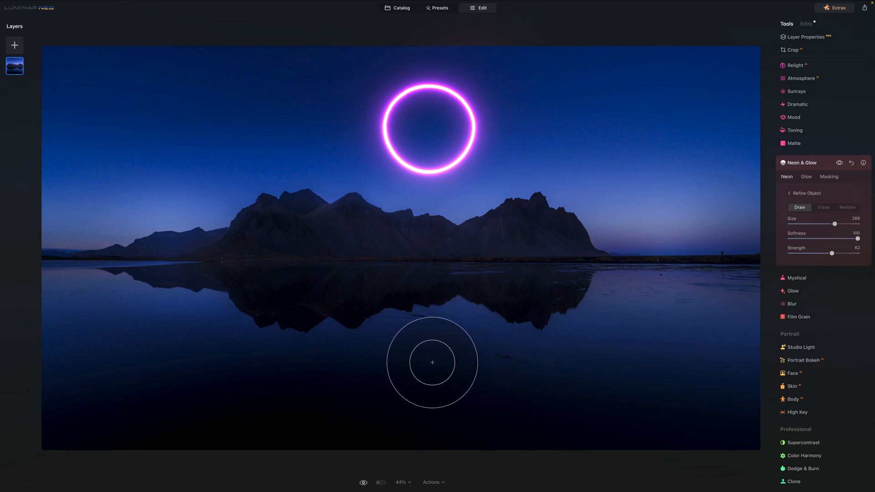
click(432, 363)
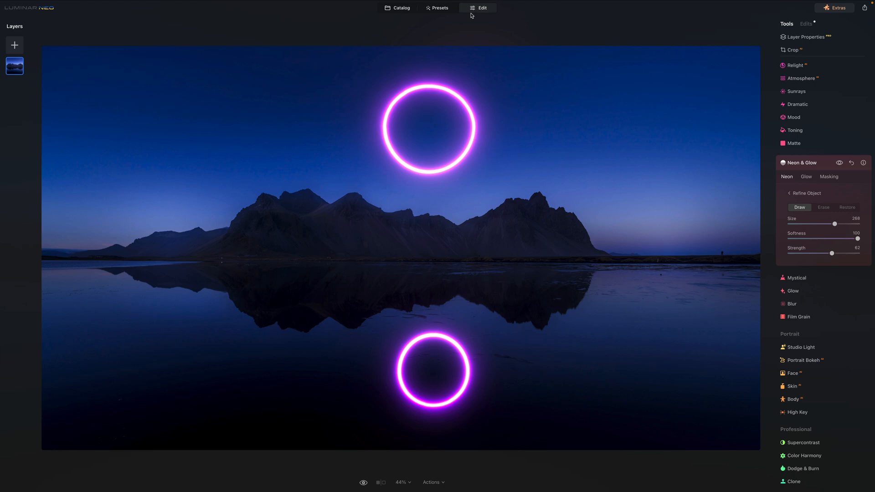
mouse_move(727, 279)
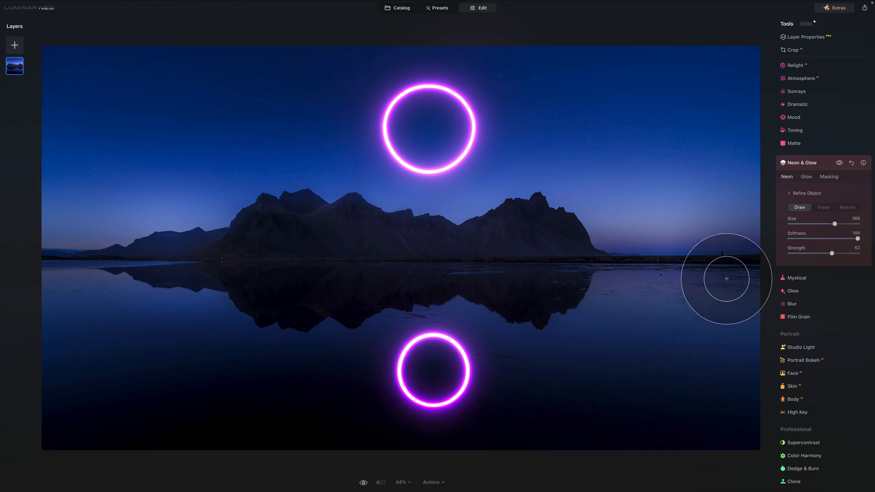
mouse_move(804, 123)
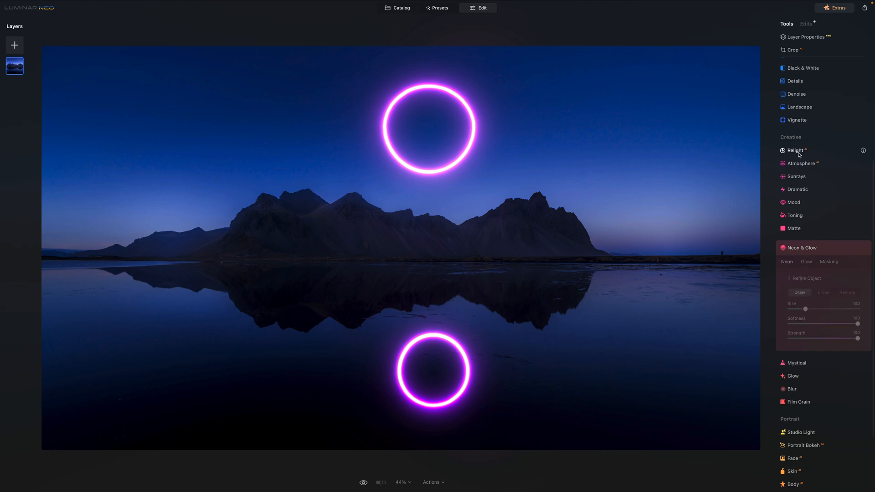
Step: Add an Outer glow with Amount 29 and Hue 243 for a purple wash around the rings
click(794, 150)
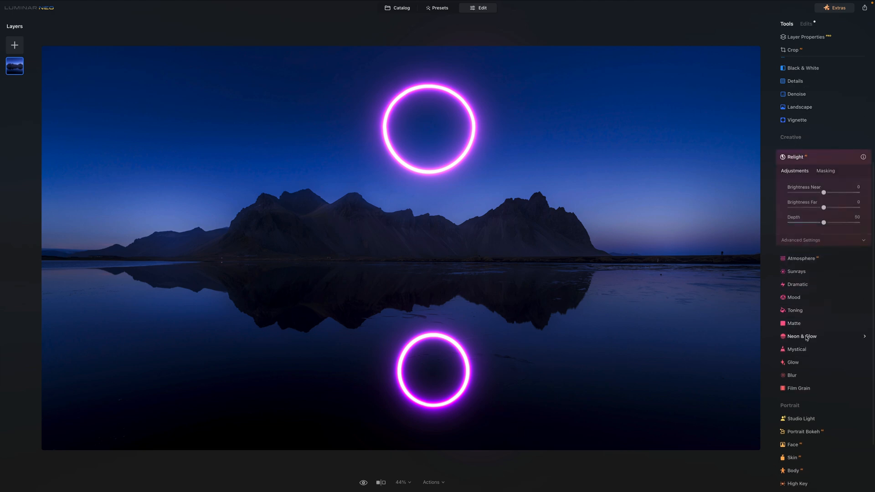
click(802, 336)
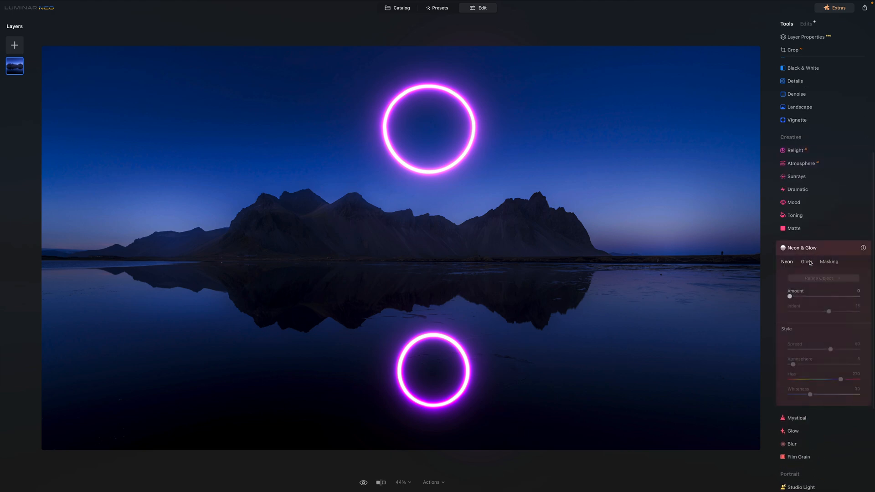
click(805, 261)
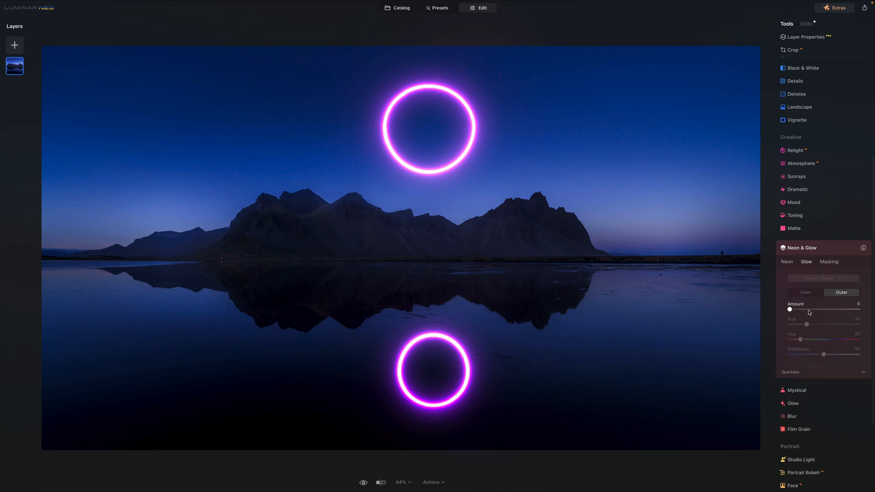
drag(789, 309, 809, 309)
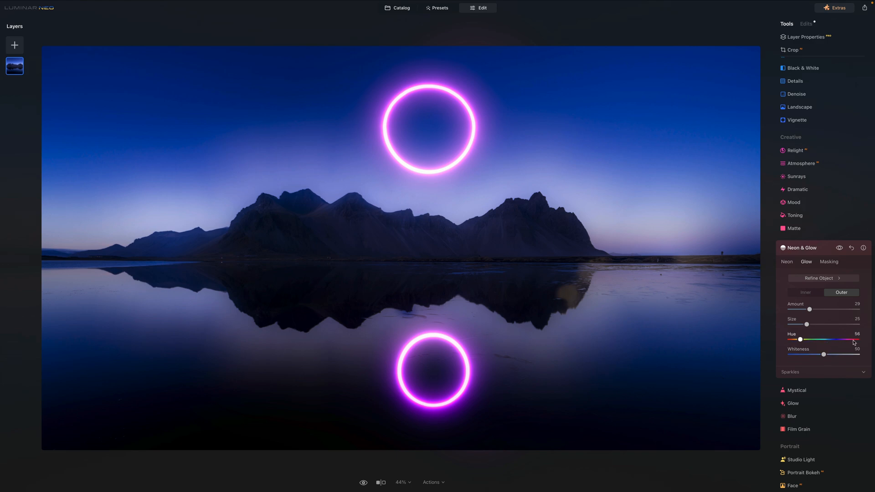
drag(800, 339, 855, 339)
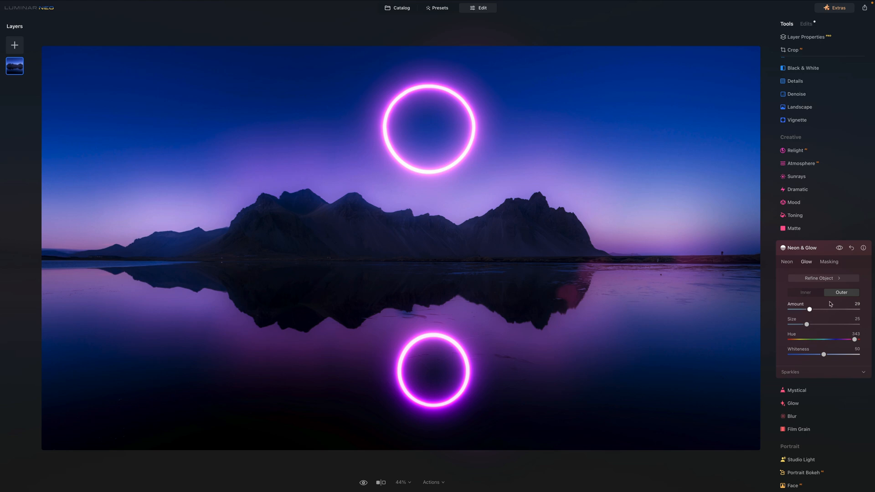
click(829, 262)
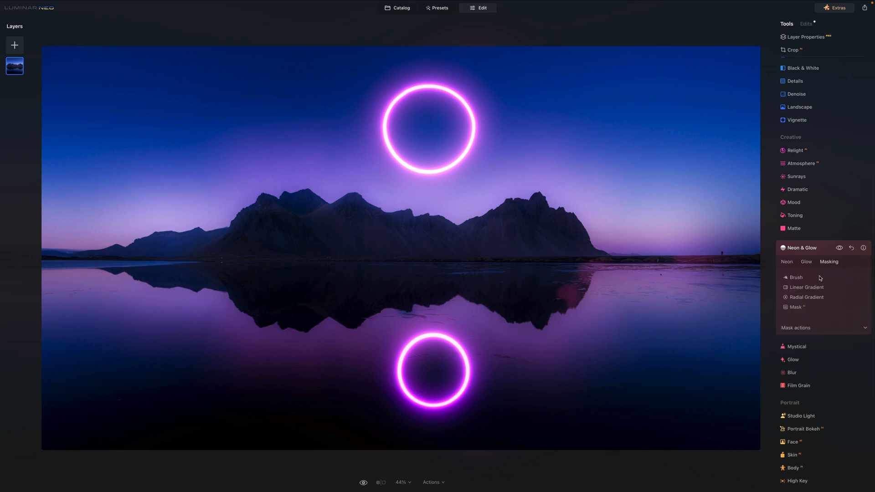
Step: Erase the purple glow from the sky edges and water with a larger mask brush, then return to the catalog
click(794, 277)
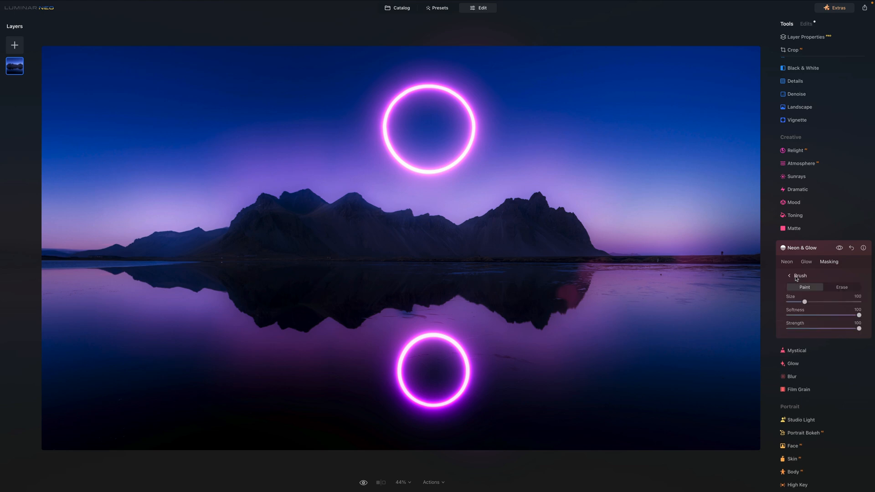
drag(800, 301, 820, 302)
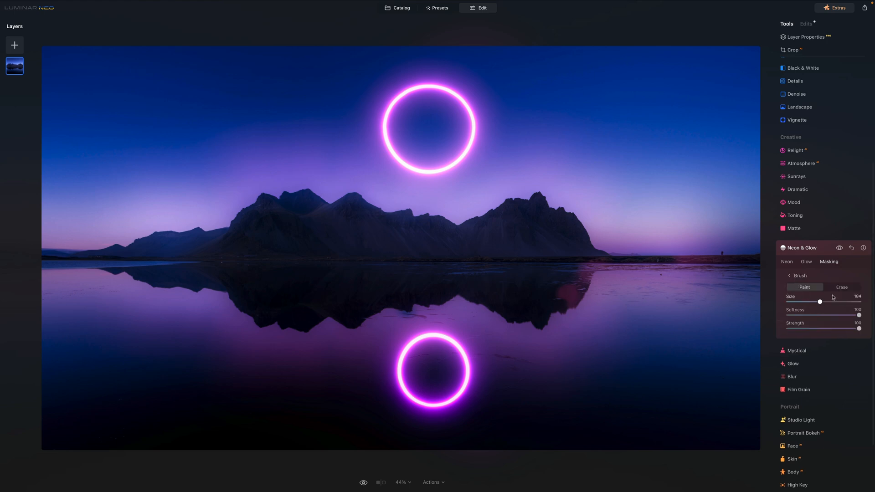
click(842, 287)
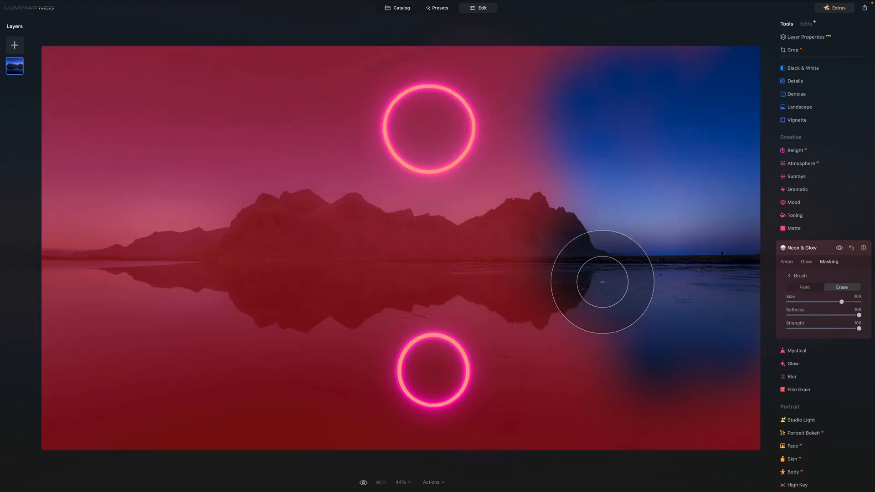
drag(602, 281, 181, 385)
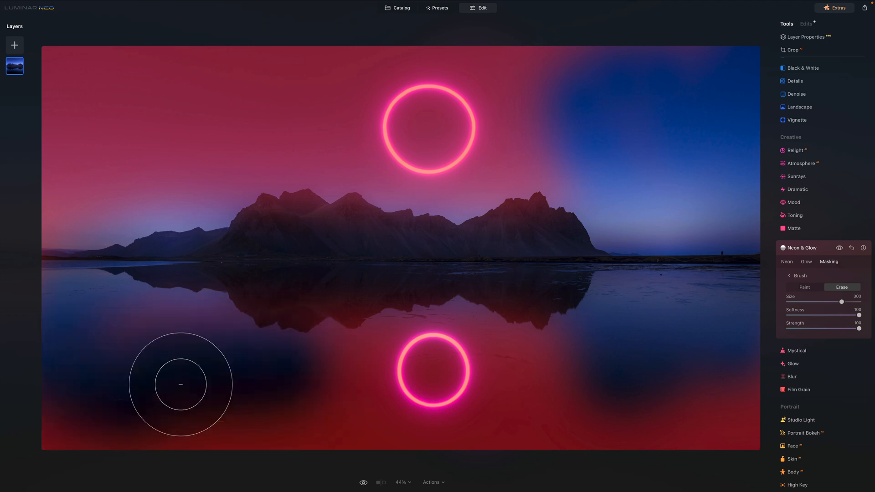
drag(180, 385, 268, 19)
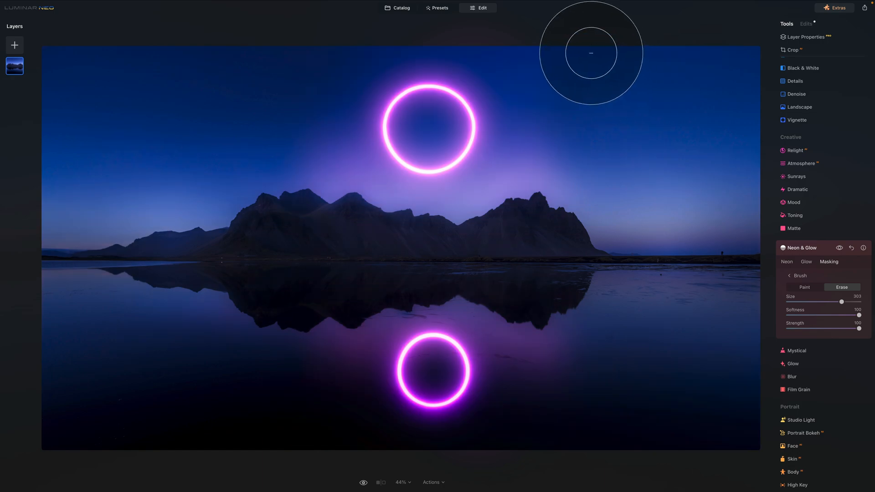
click(400, 7)
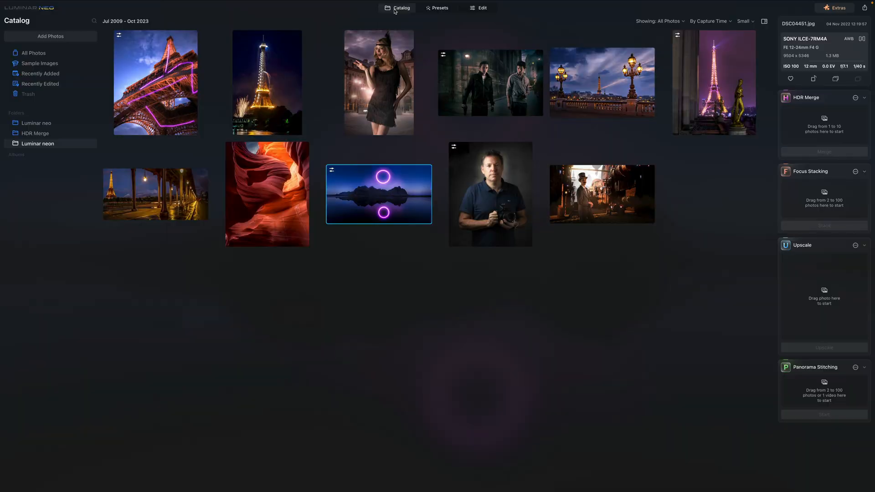
mouse_move(384, 90)
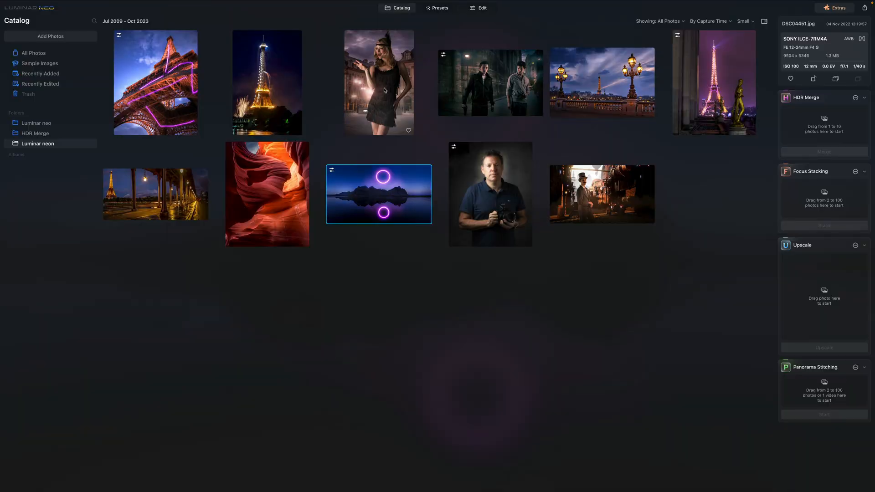
Step: Open the fringed-dress portrait full size and bring it into the editor
double_click(379, 84)
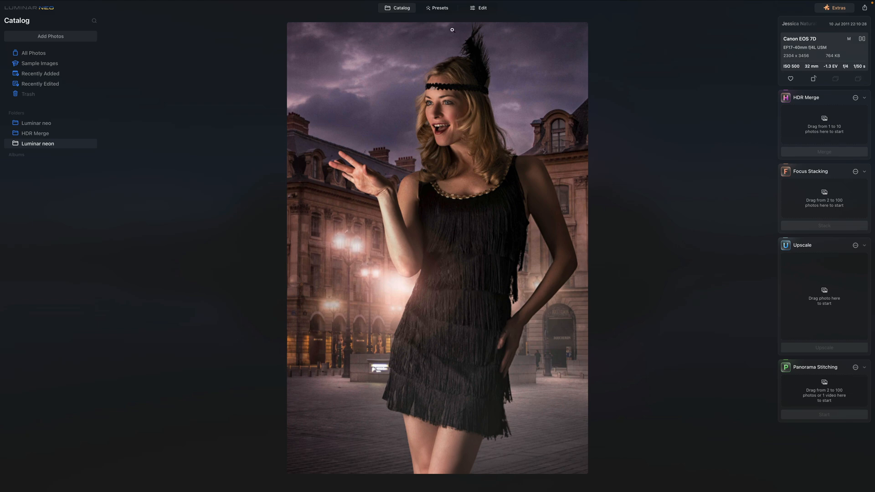
click(482, 7)
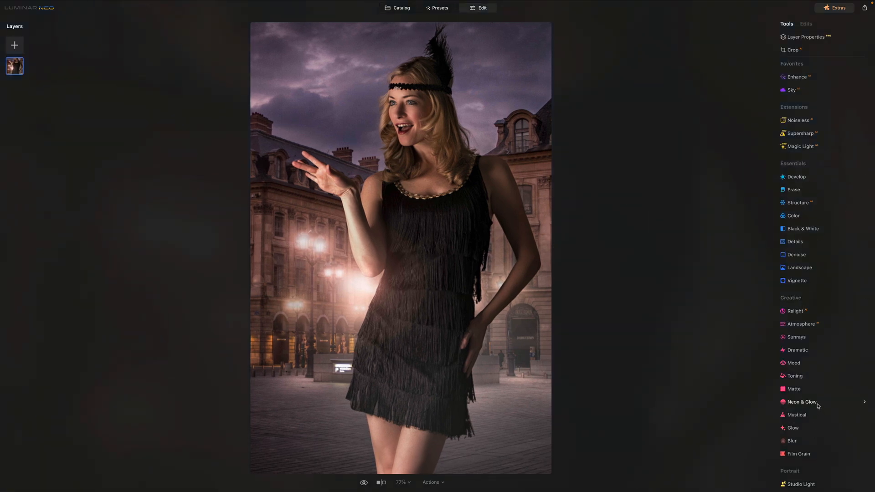
Step: Add an Outer glow with Amount 23 and Whiteness 60 around the woman
click(802, 402)
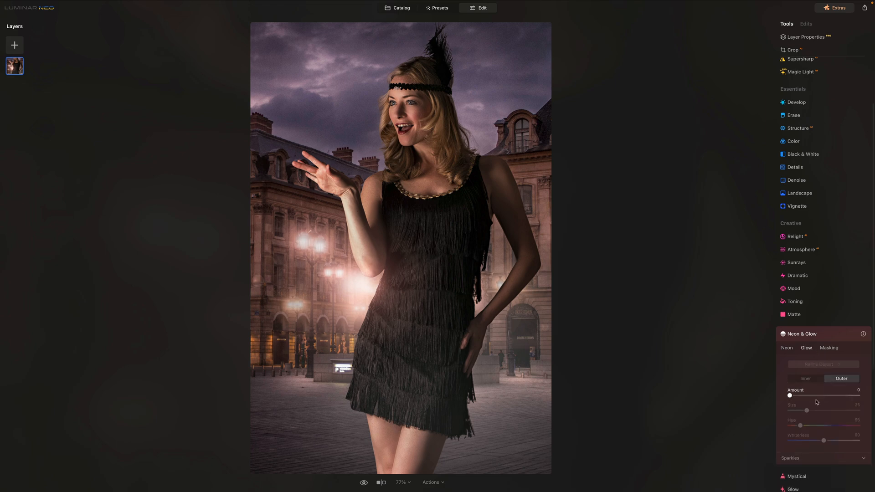
drag(790, 395, 813, 394)
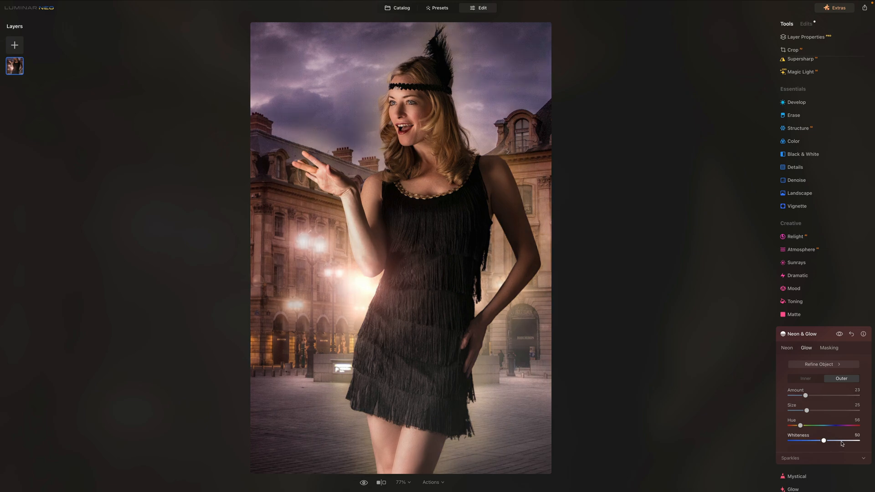
drag(822, 440, 839, 440)
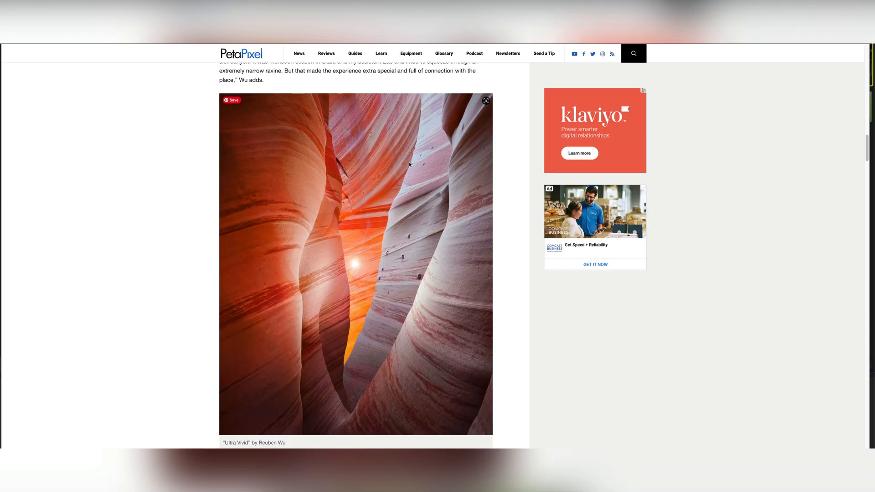
mouse_move(422, 187)
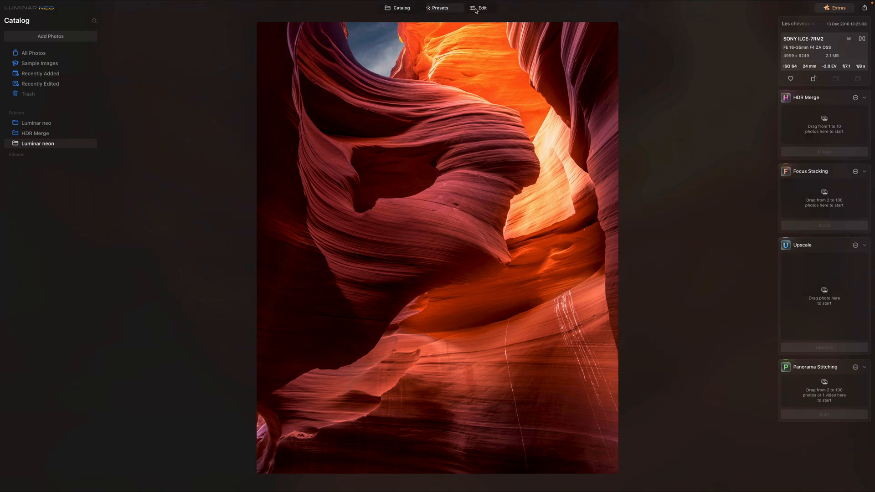
Step: Edit the slot canyon photo and lower Exposure to -1.93 in Develop
click(481, 8)
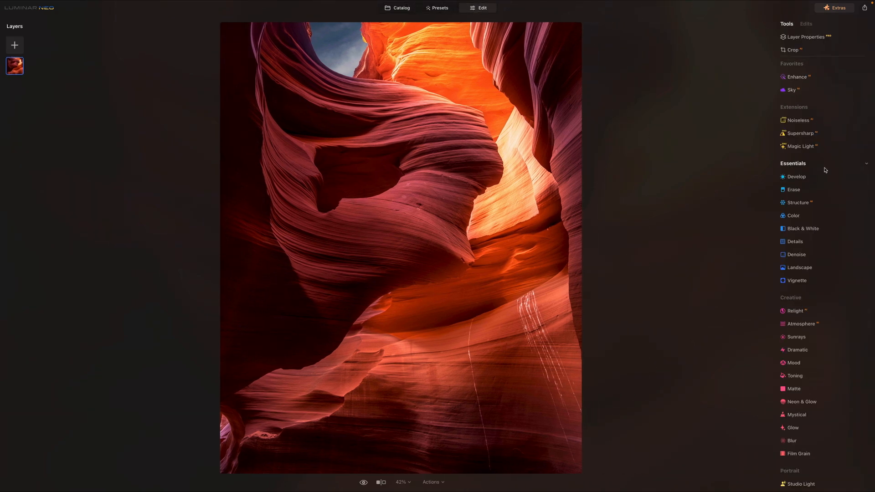
click(797, 177)
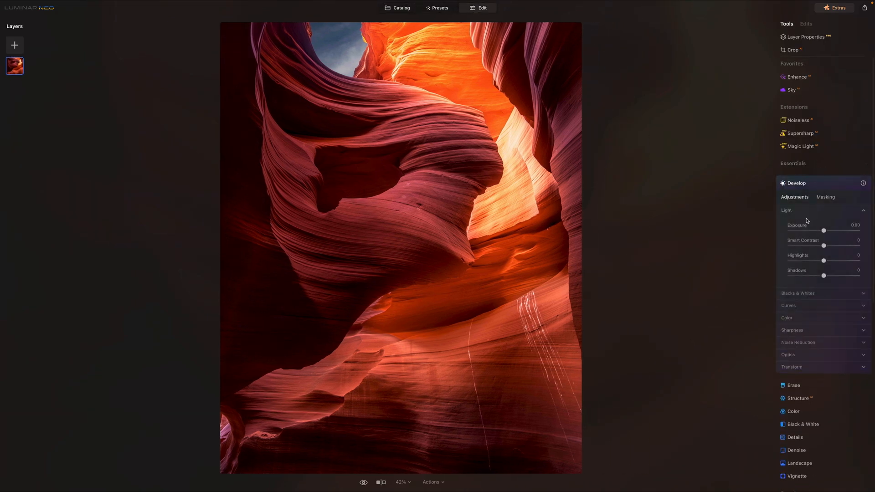
drag(824, 230, 812, 231)
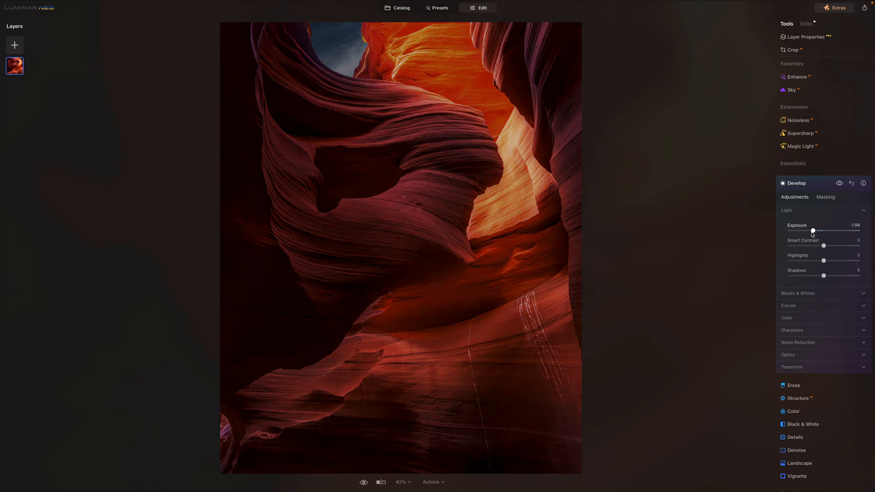
drag(813, 231, 809, 231)
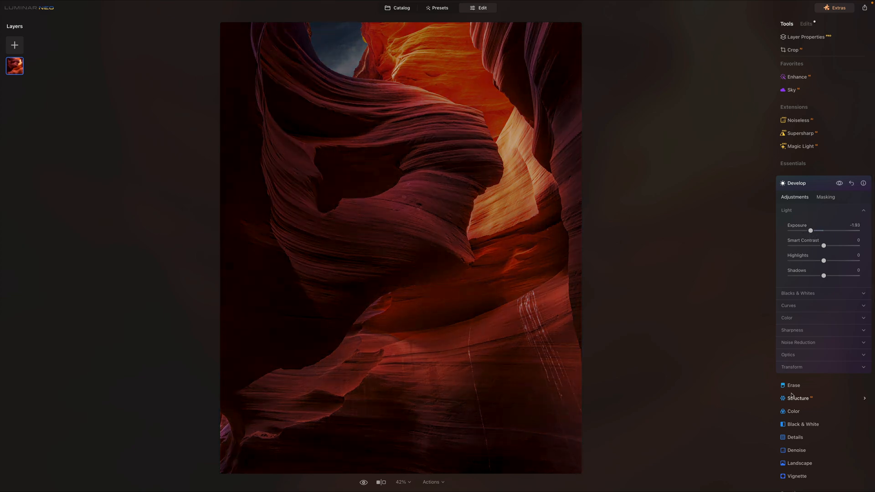
scroll(down, 3)
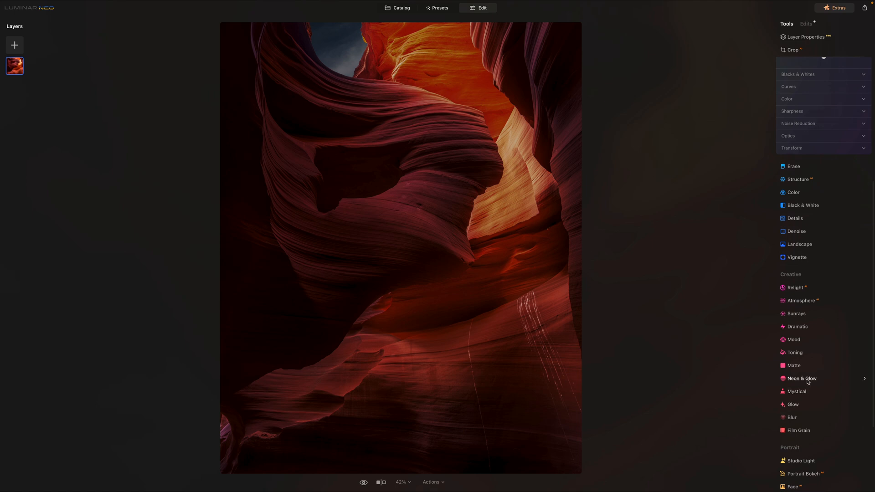
Step: Raise the Neon Amount to 42 and set Indent to 20 for purple outlines along the canyon edges
click(802, 379)
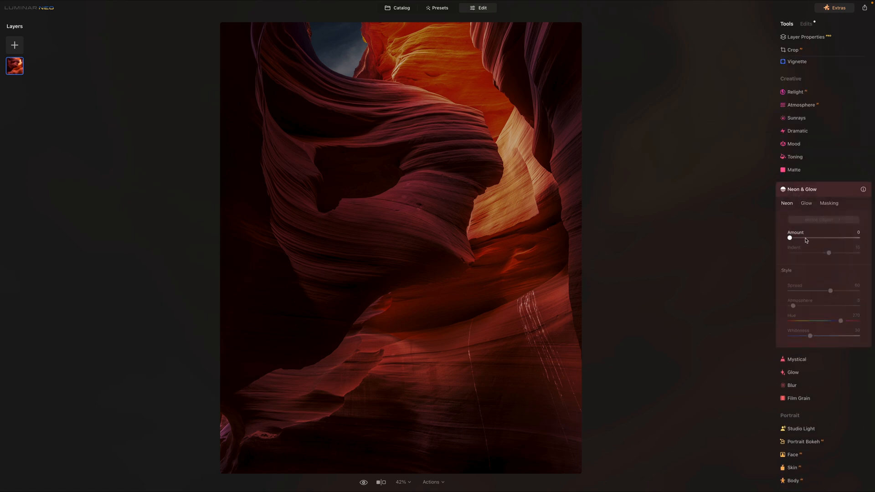
drag(789, 238, 807, 238)
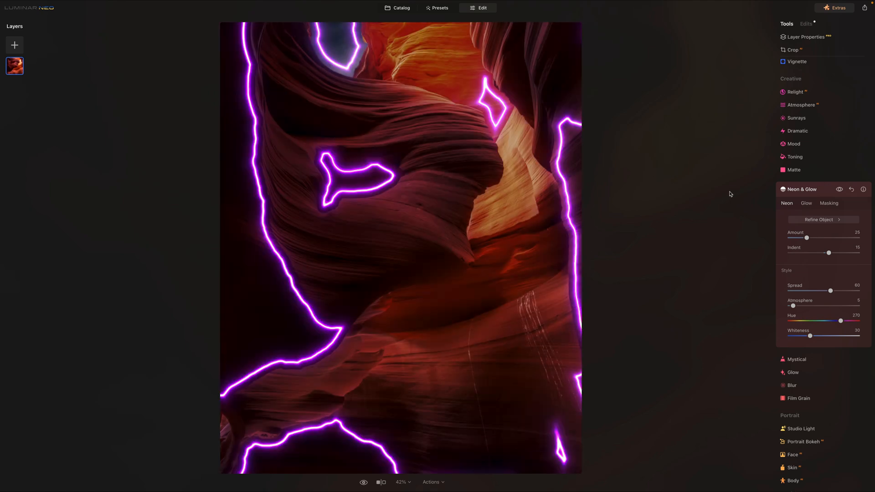
mouse_move(584, 206)
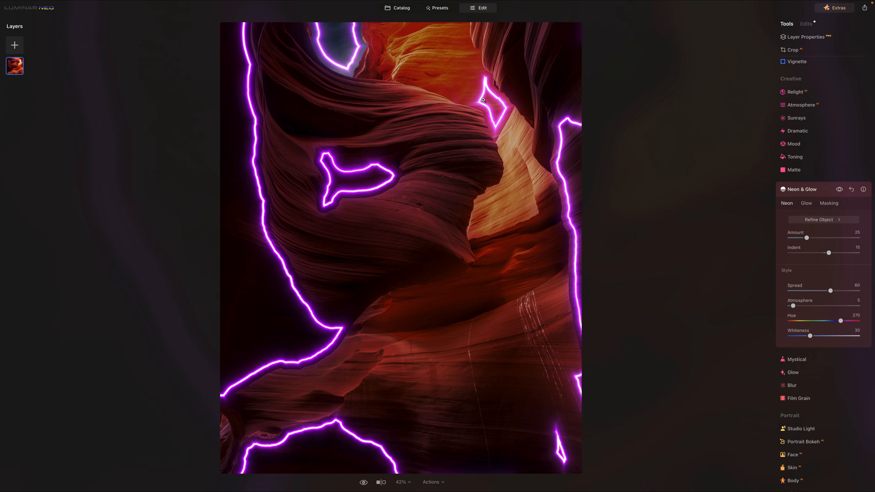
drag(806, 237, 812, 237)
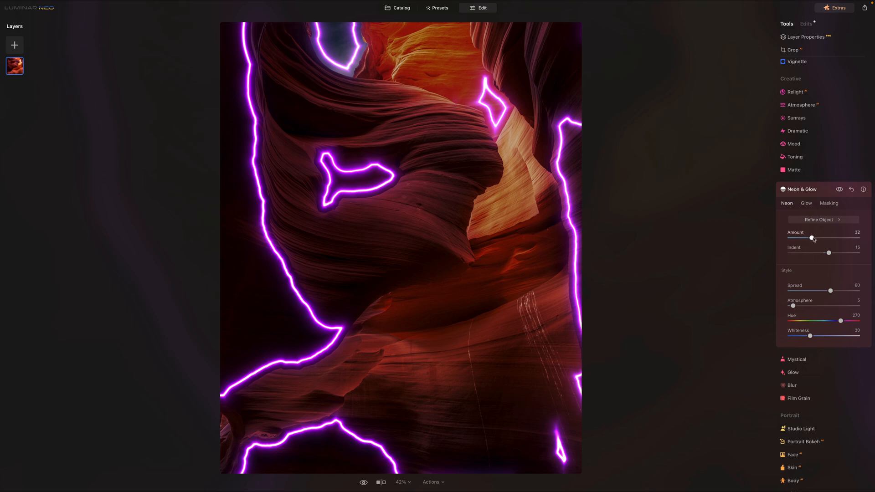
drag(813, 238, 821, 238)
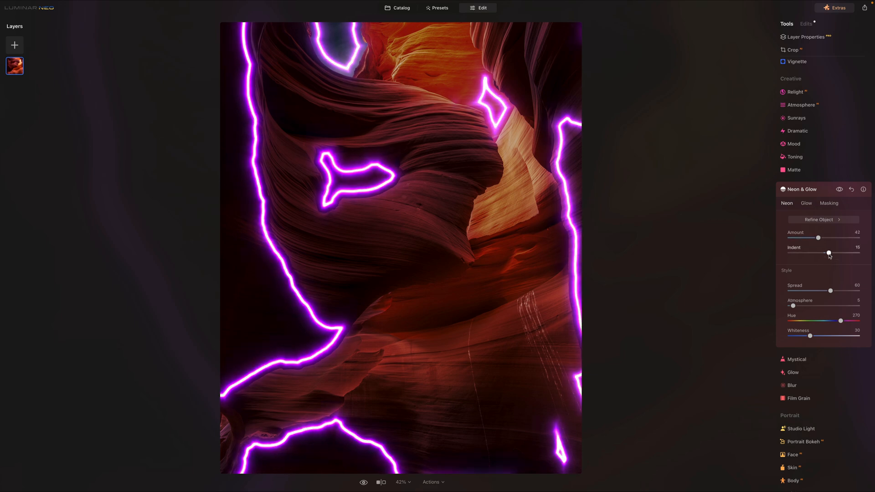
drag(828, 252, 834, 253)
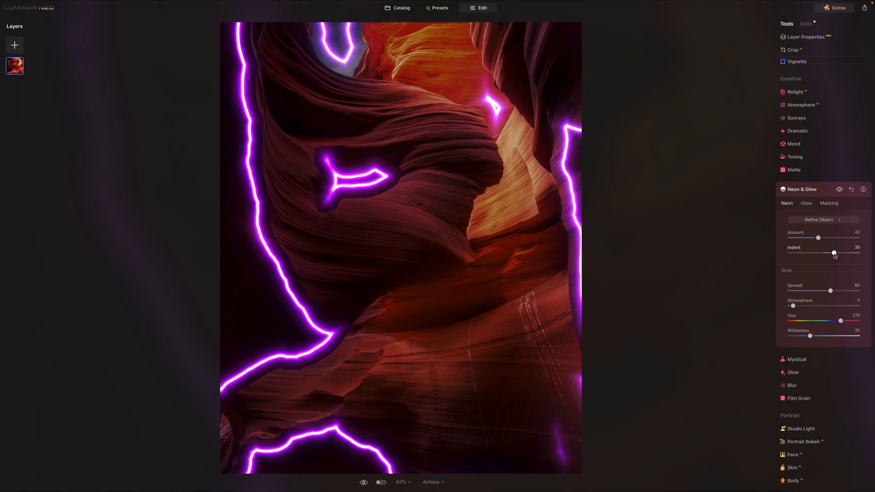
drag(834, 252, 832, 252)
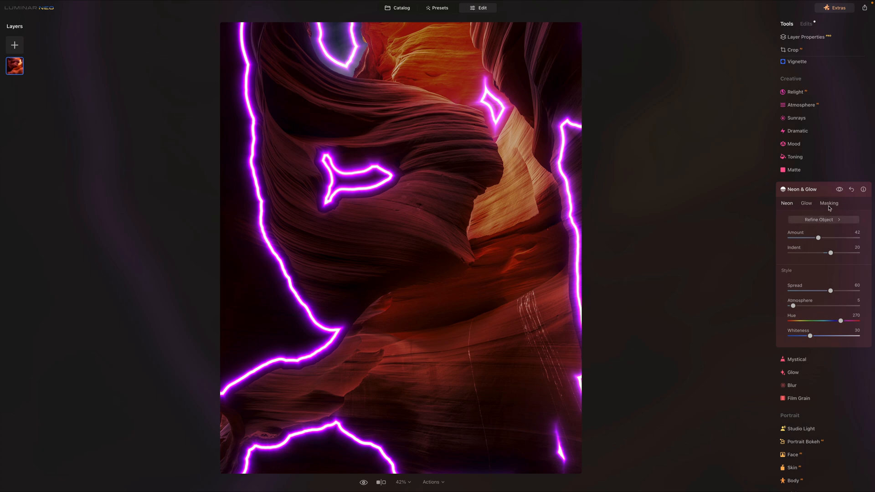
Step: Set up an enlarged Erase masking brush for the neon layer
click(829, 203)
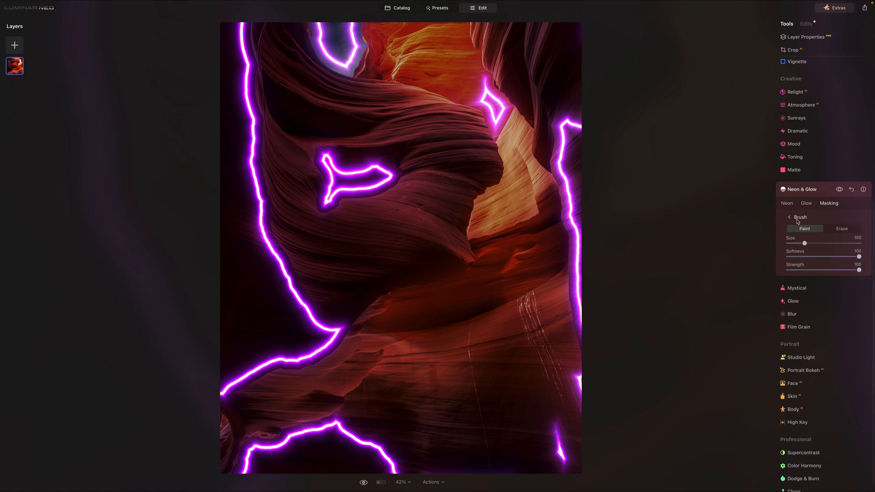
click(842, 228)
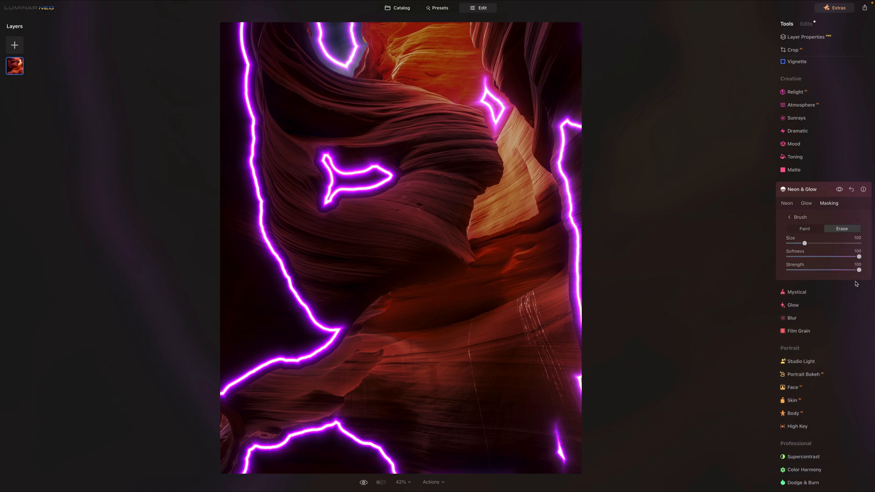
drag(804, 242, 821, 242)
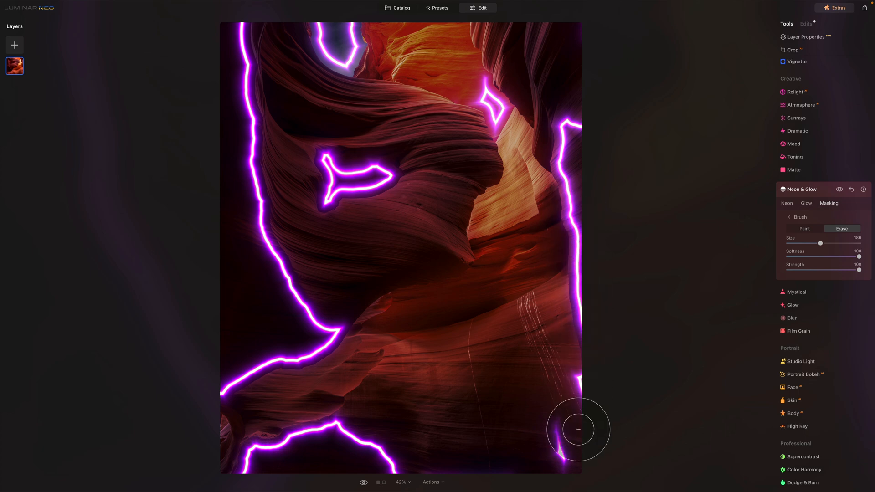
Step: Brush away all neon lines across the canyon, keeping only the top-right diamond
drag(578, 429, 337, 370)
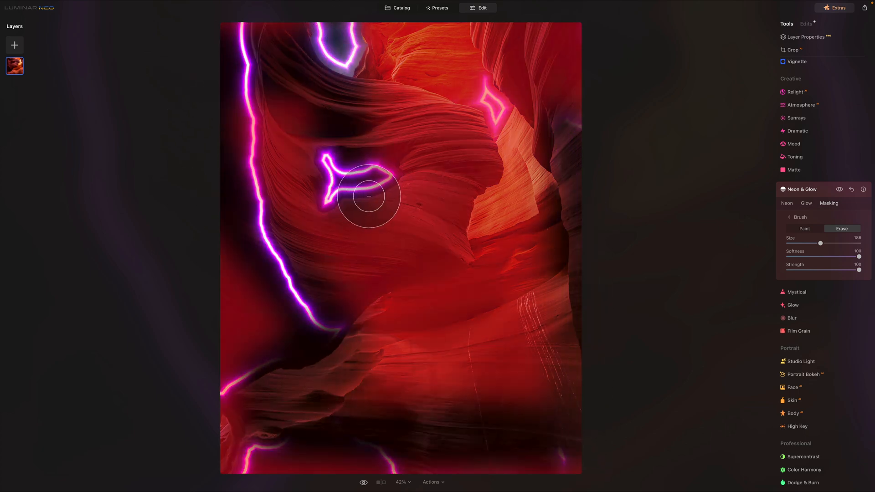
drag(369, 195, 318, 306)
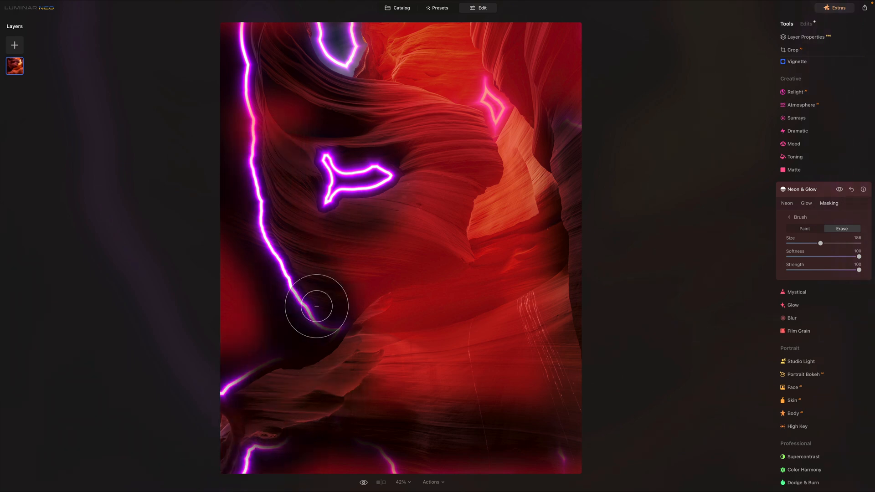
drag(317, 307, 409, 457)
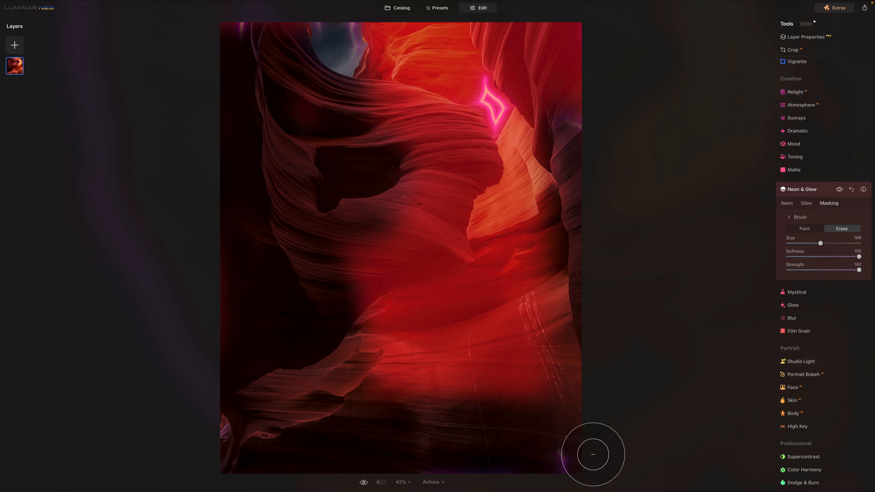
drag(592, 454, 278, 153)
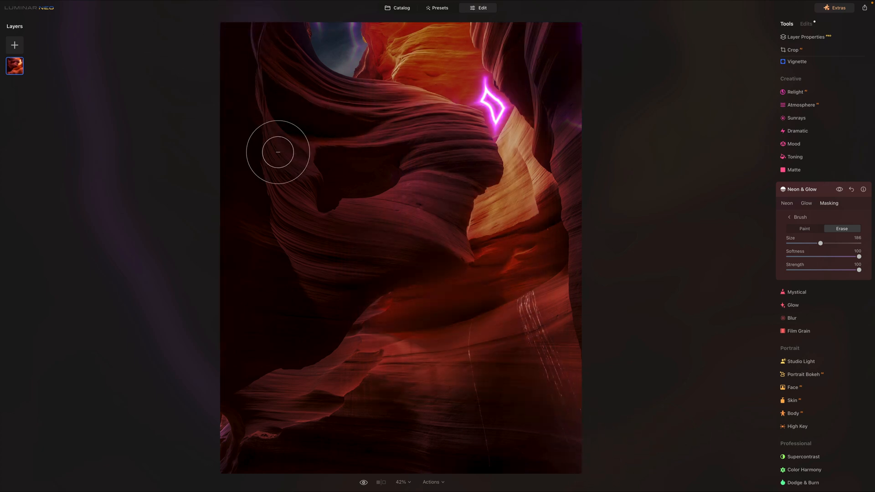
drag(278, 153, 309, 5)
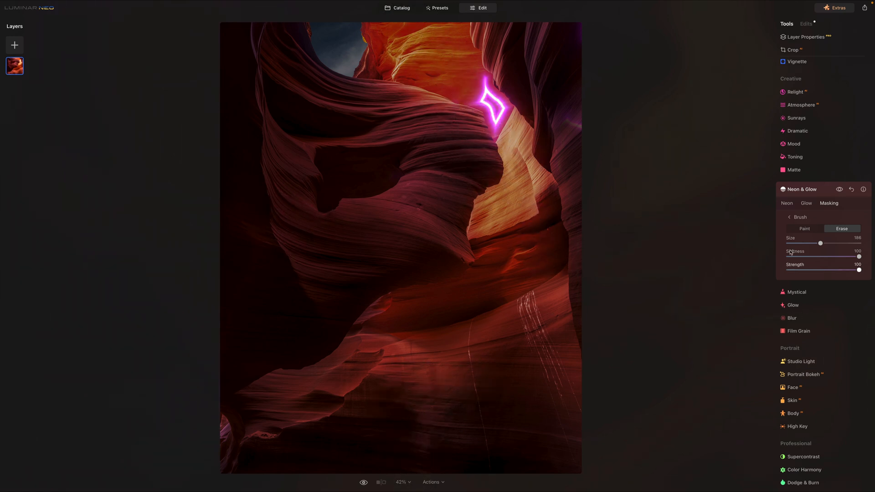
Step: Add an Outer glow with Amount 47, Hue 320 and Whiteness 60 for a pink-magenta haze
click(794, 157)
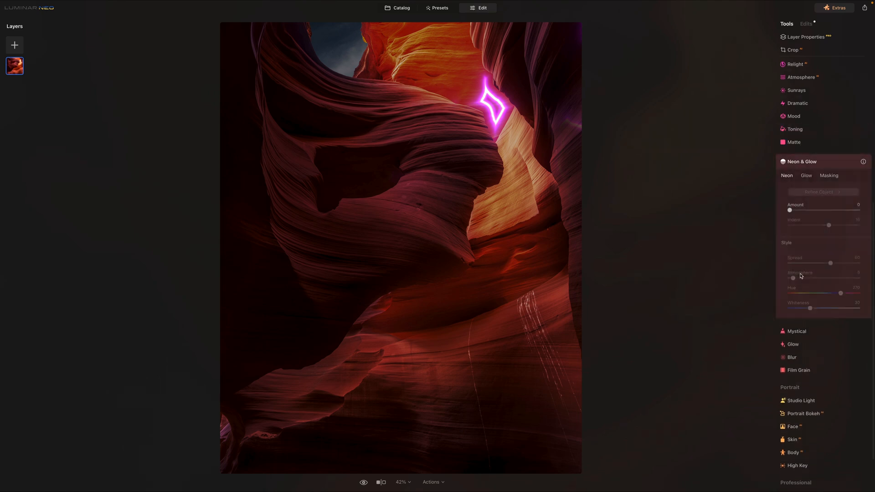
click(805, 175)
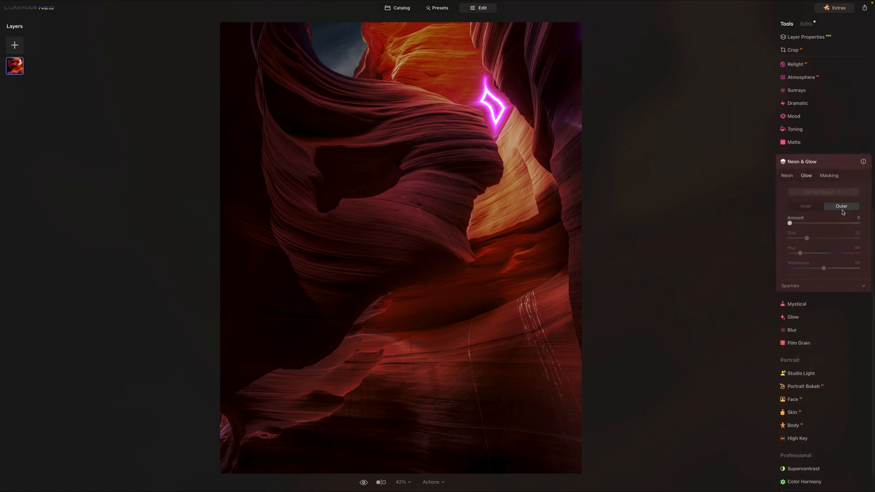
drag(789, 222, 813, 222)
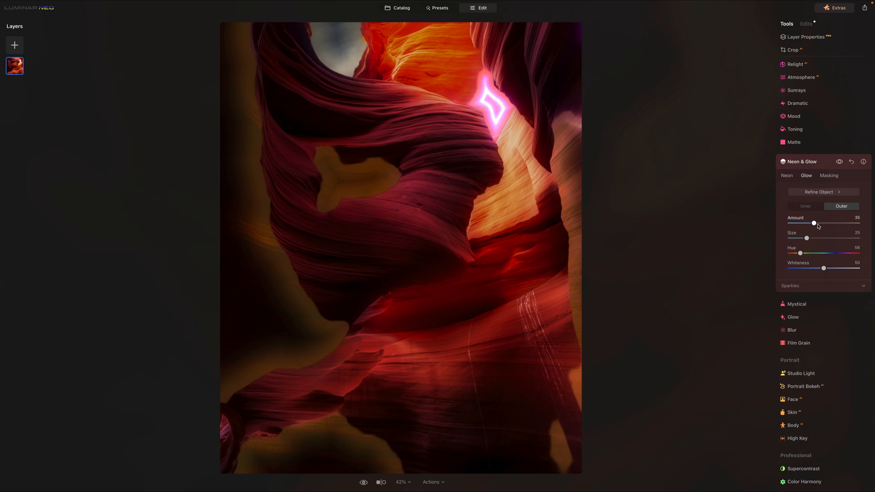
drag(814, 222, 822, 223)
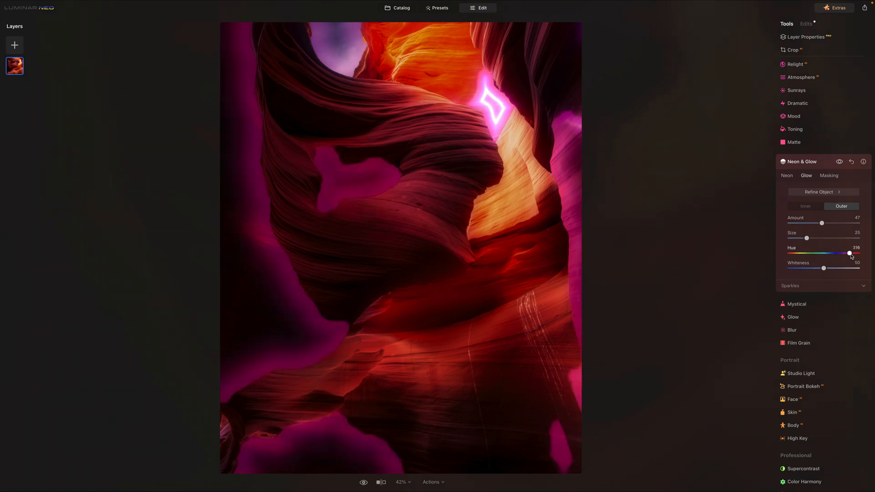
drag(823, 268, 840, 268)
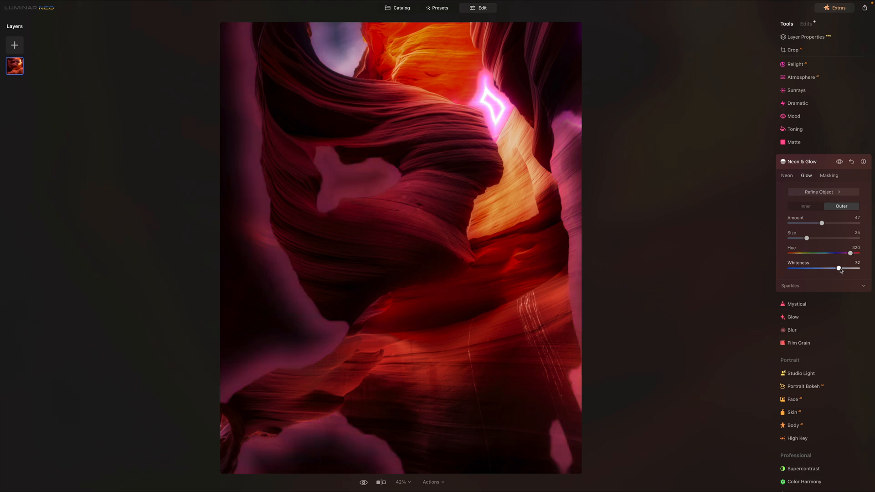
drag(838, 268, 830, 268)
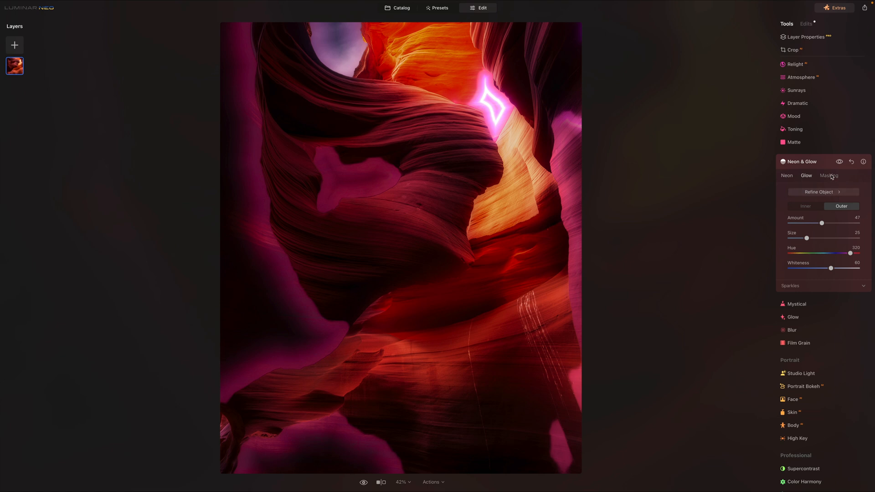
Step: Erase the outer glow from the canyon walls with a large masking brush, sparing the diamond
click(830, 175)
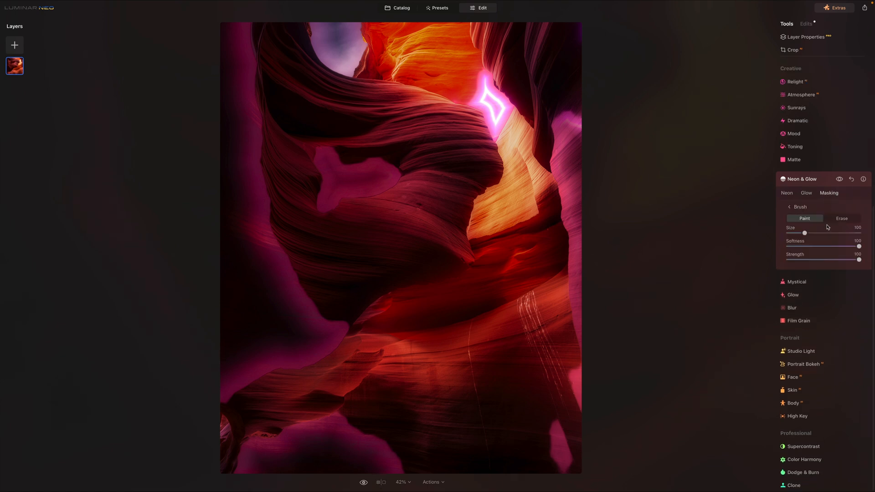
drag(805, 233, 838, 232)
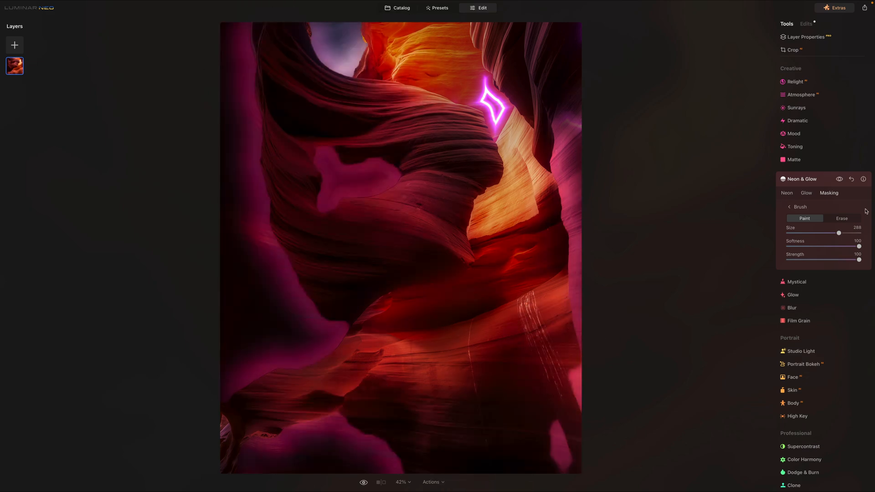
click(842, 219)
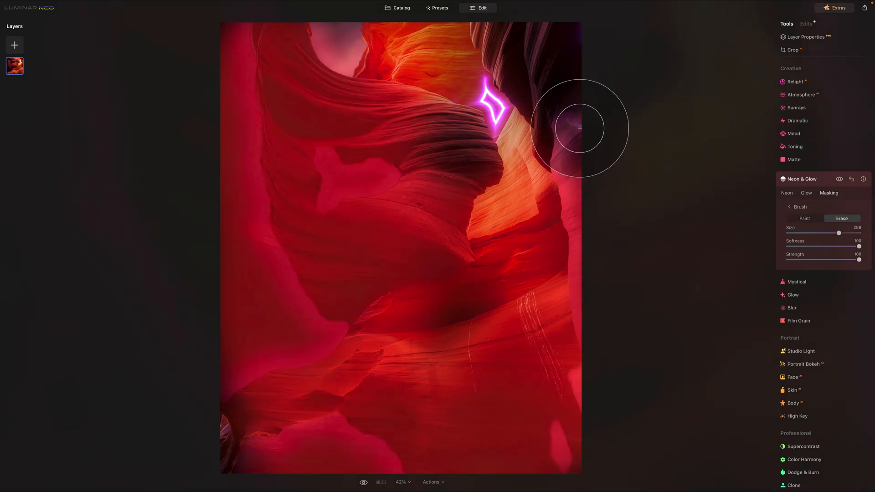
drag(580, 128, 441, 243)
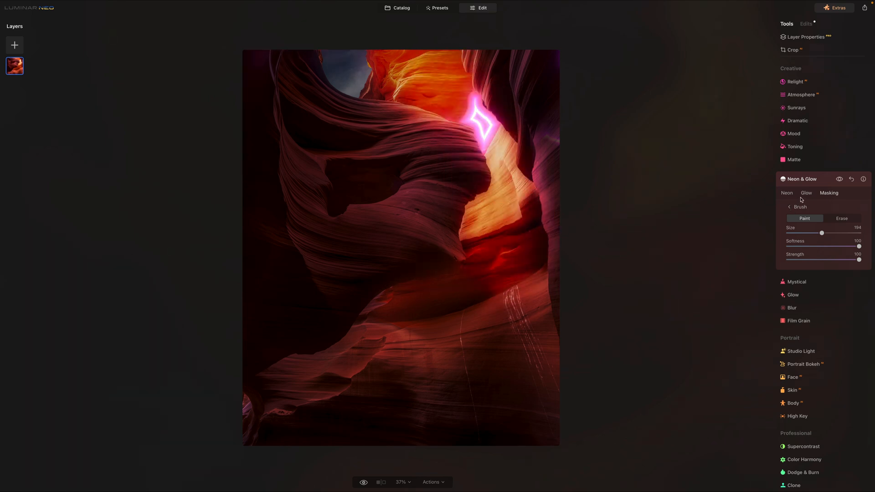
Step: Lower glow Amount to 20 with Size 27 and Whiteness 59, then preview the original
click(805, 193)
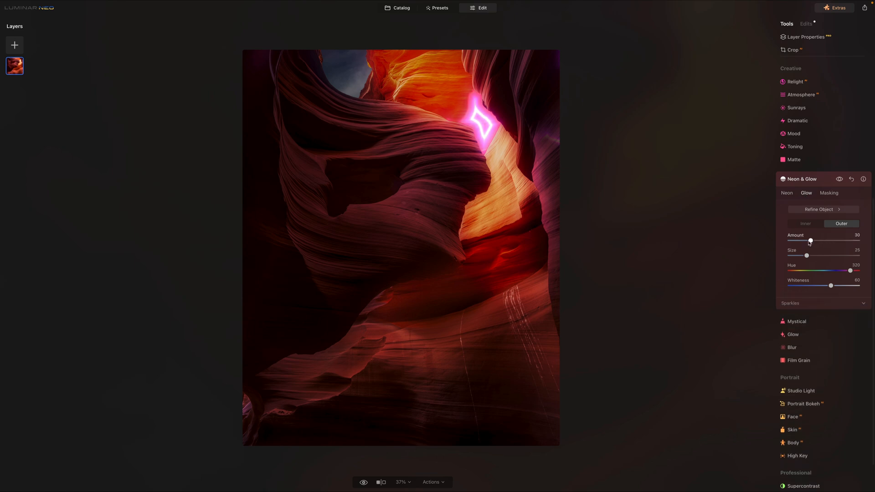
drag(810, 240, 799, 241)
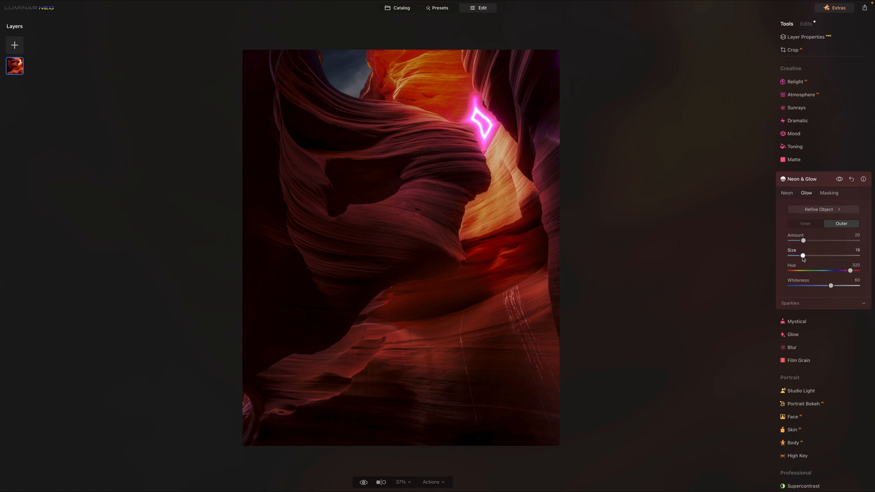
drag(830, 285, 847, 286)
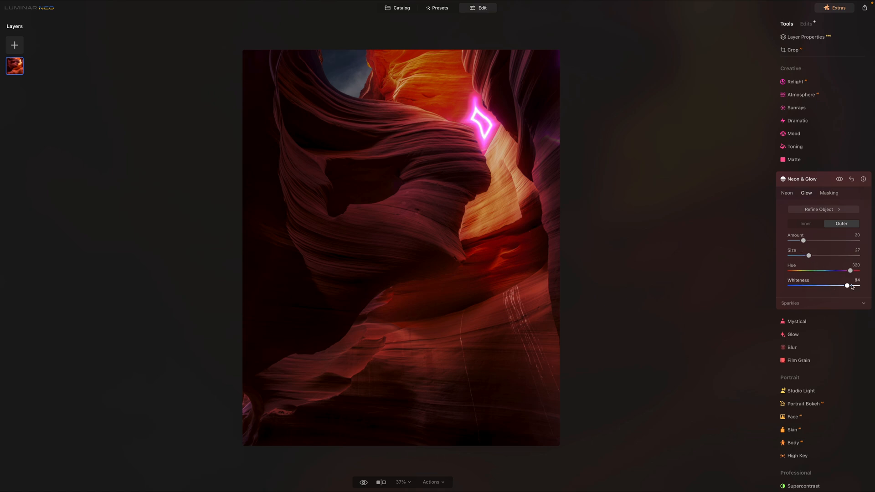
drag(847, 285, 830, 285)
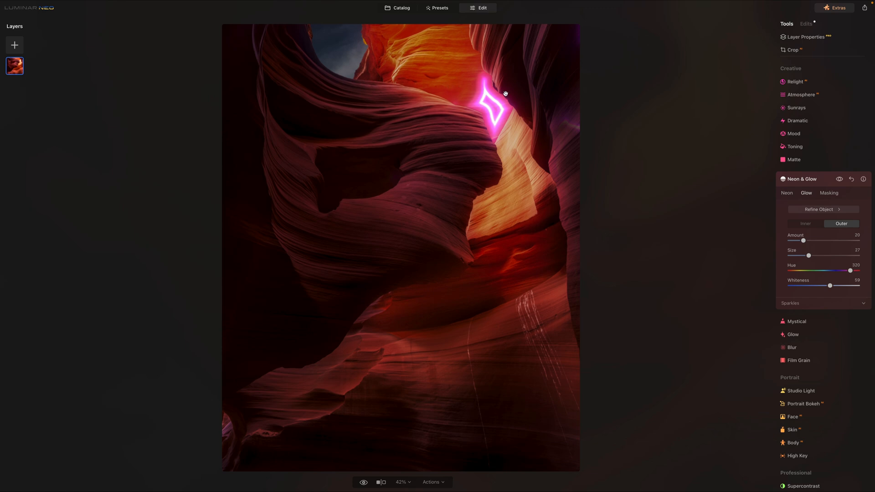
mouse_move(376, 479)
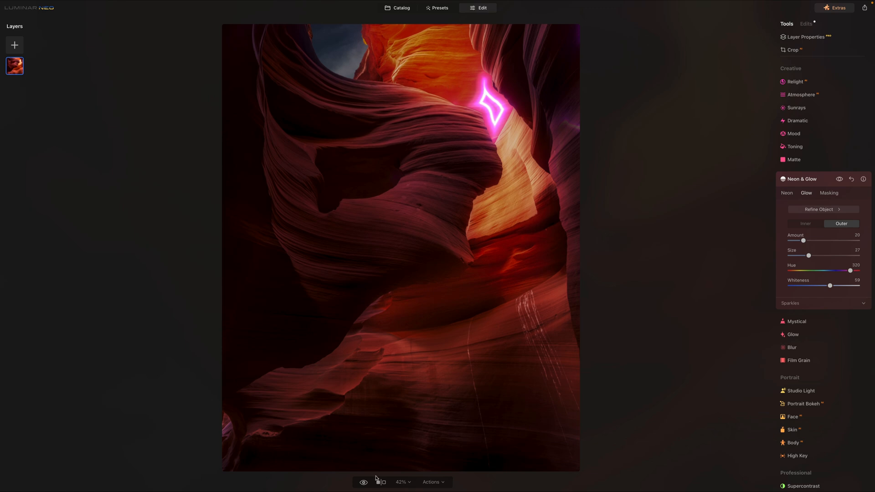
click(364, 483)
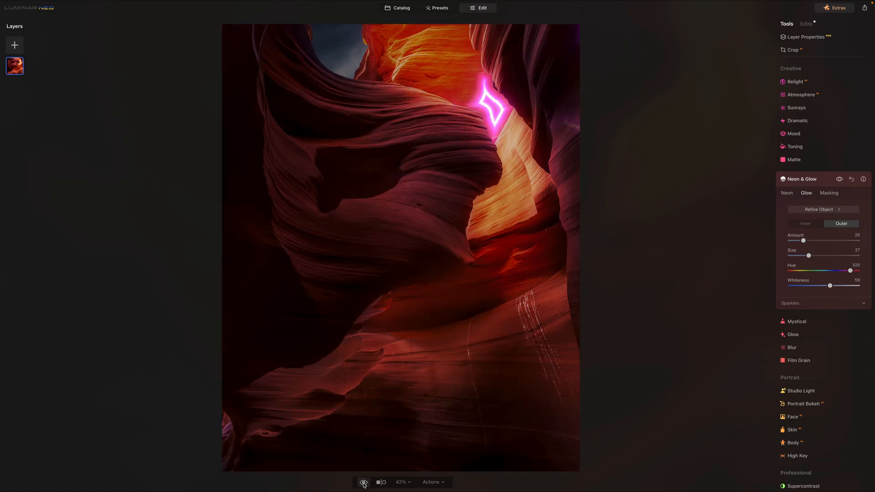